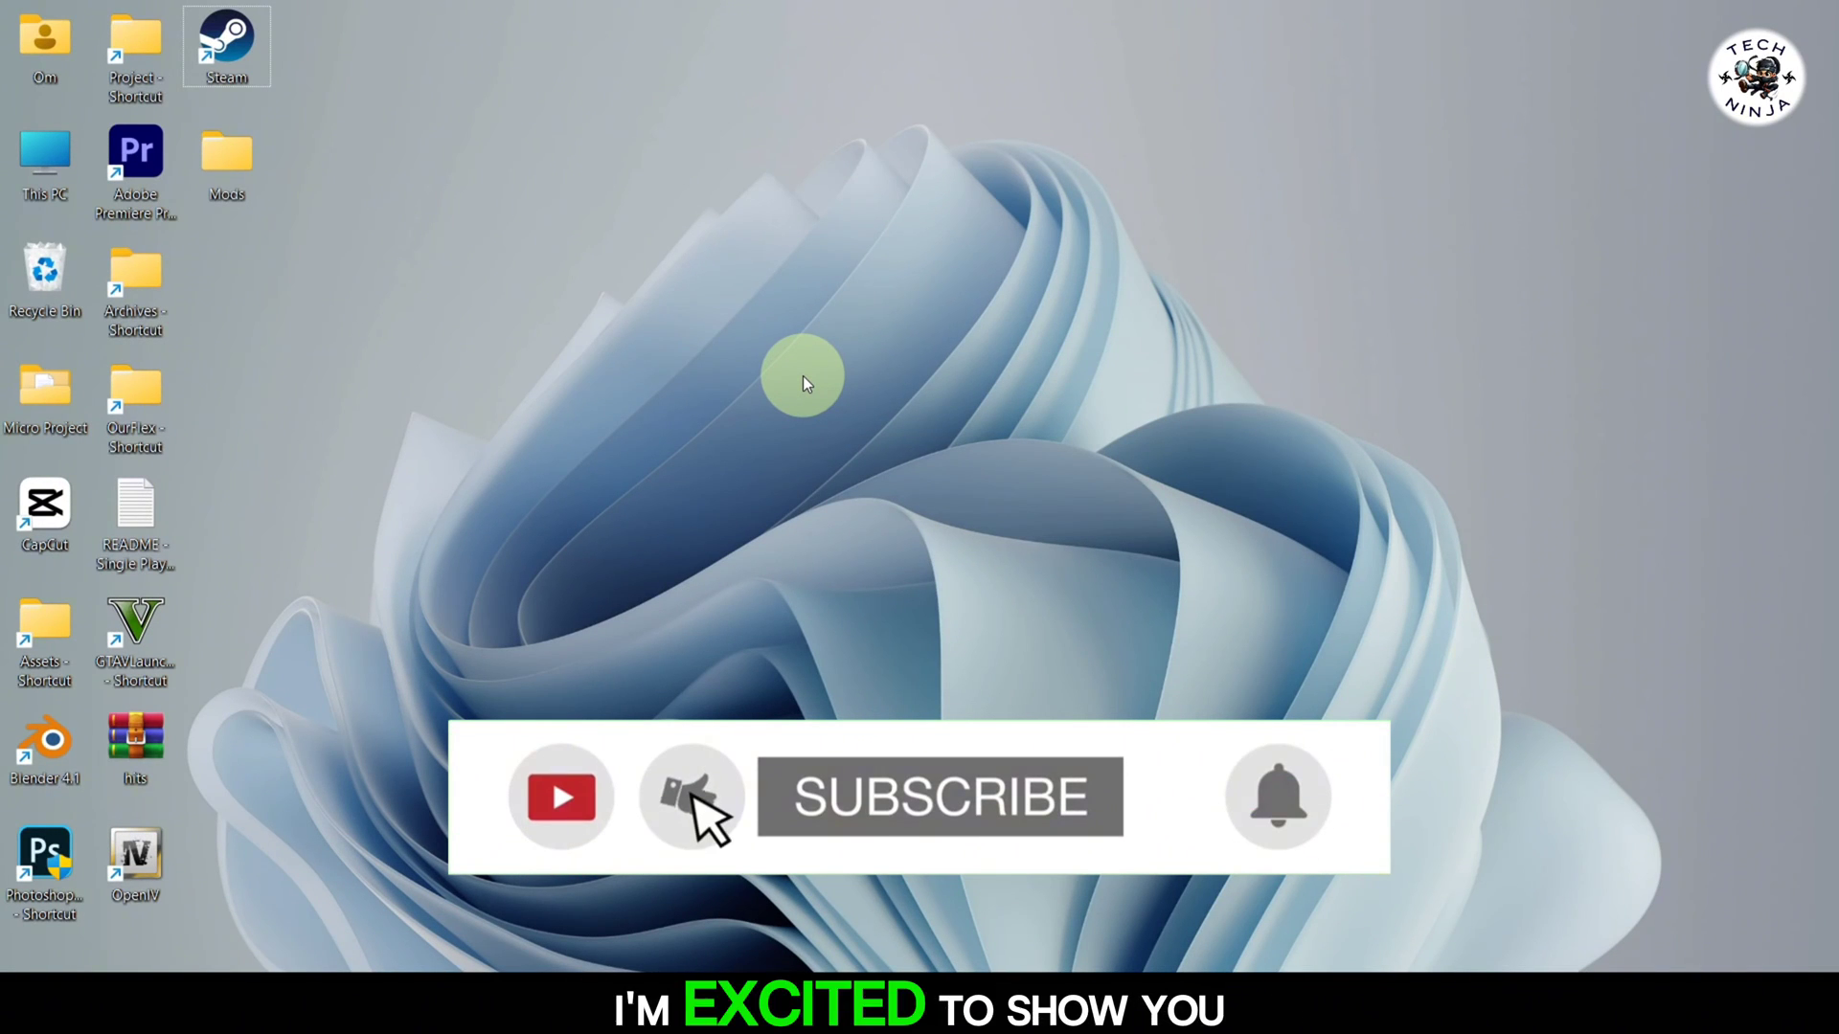
Launch Steam from the desktop and show the Security section of its settings
click(938, 796)
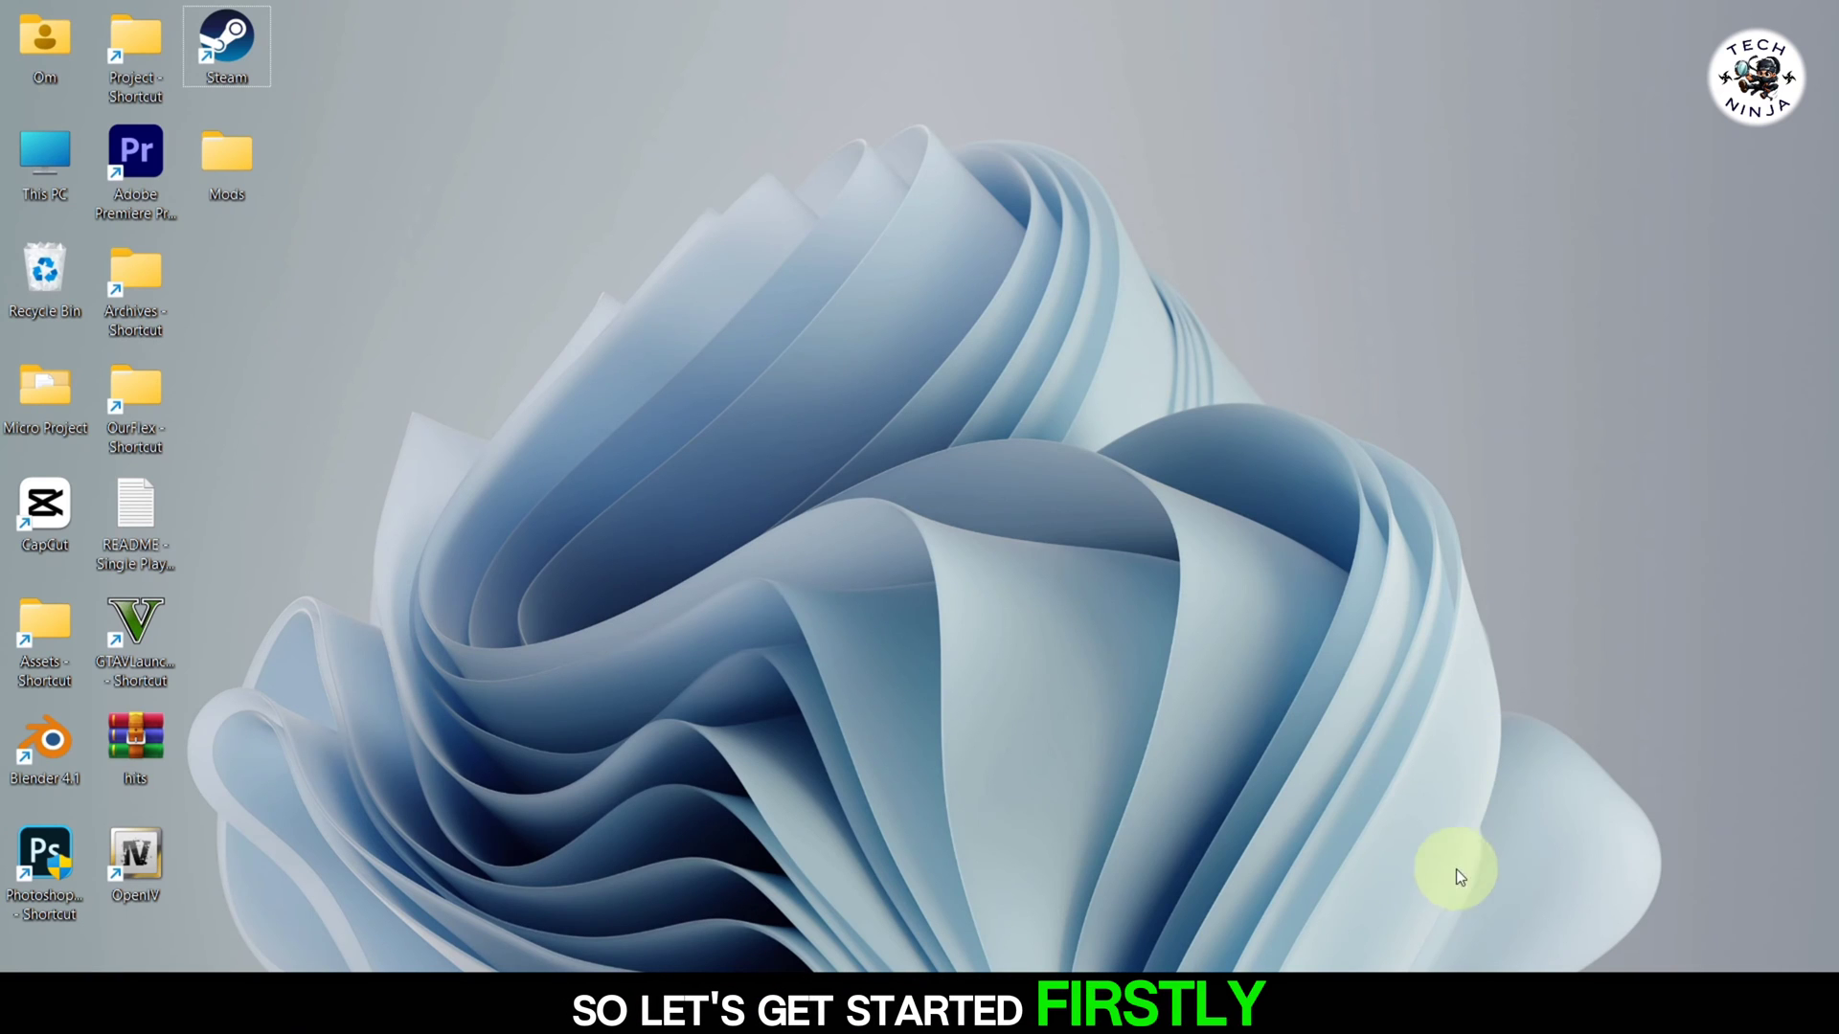
double_click(226, 34)
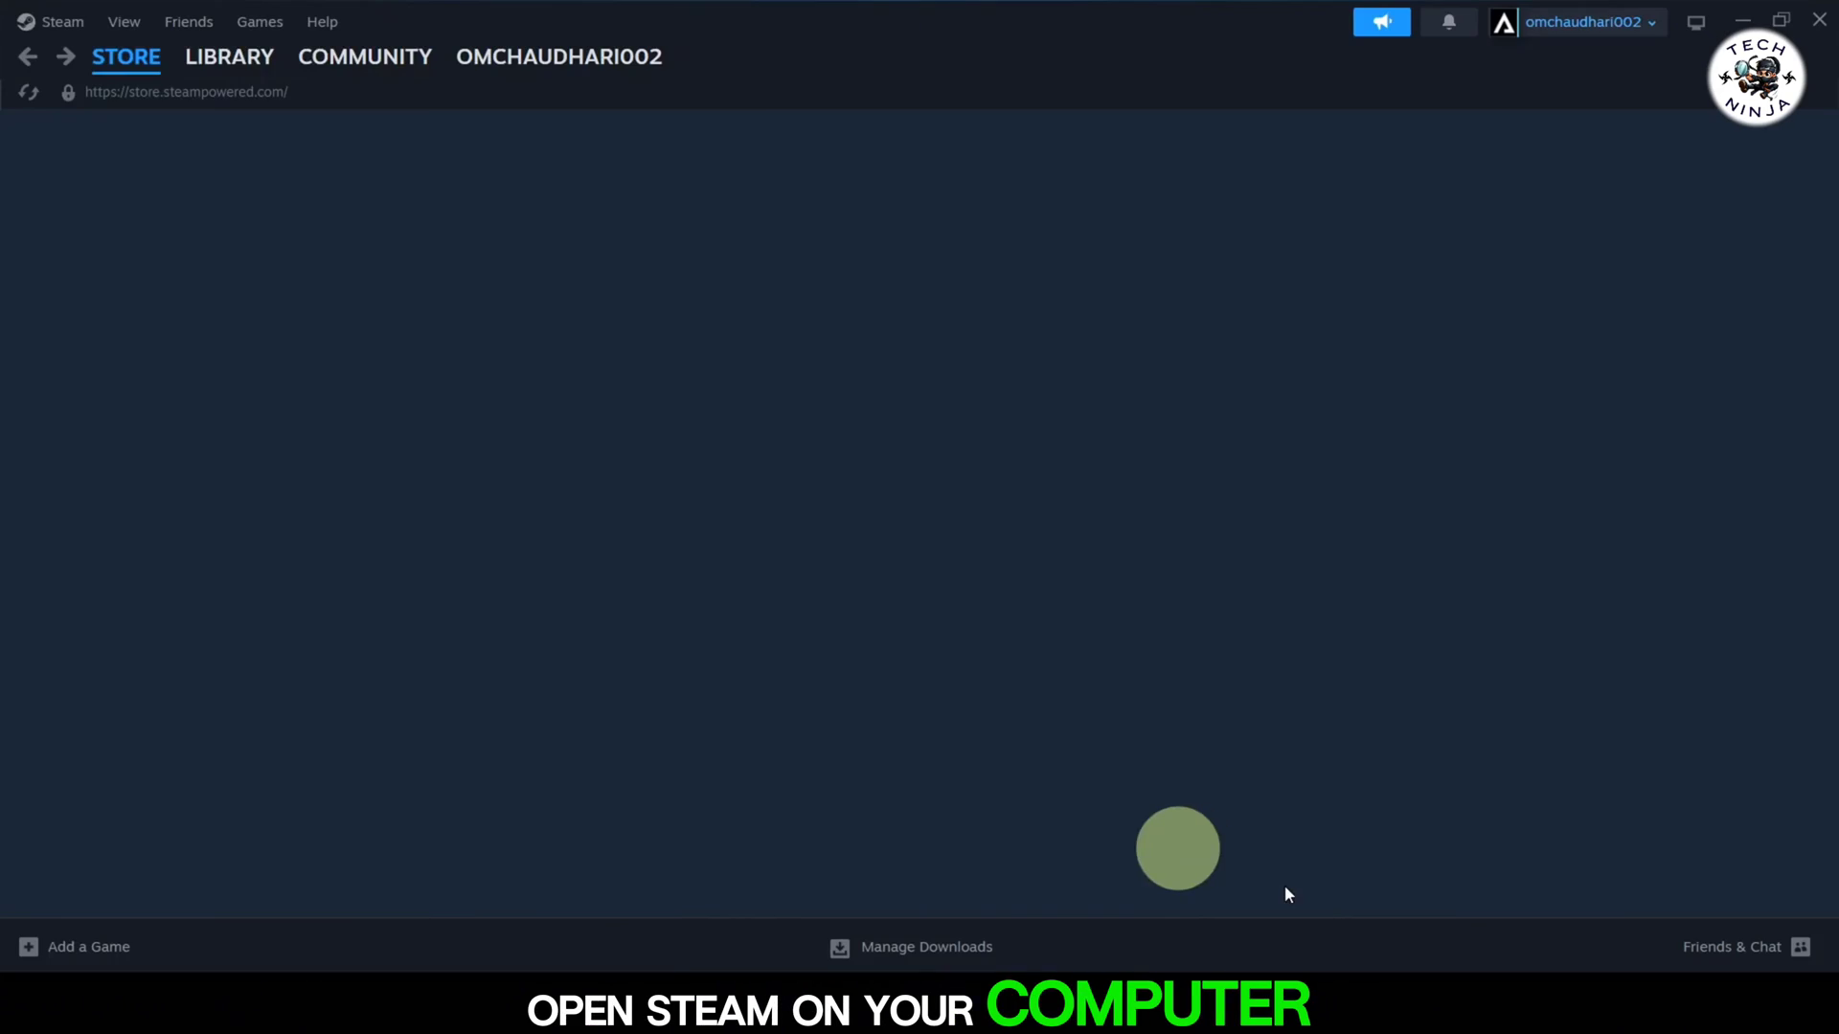
click(61, 21)
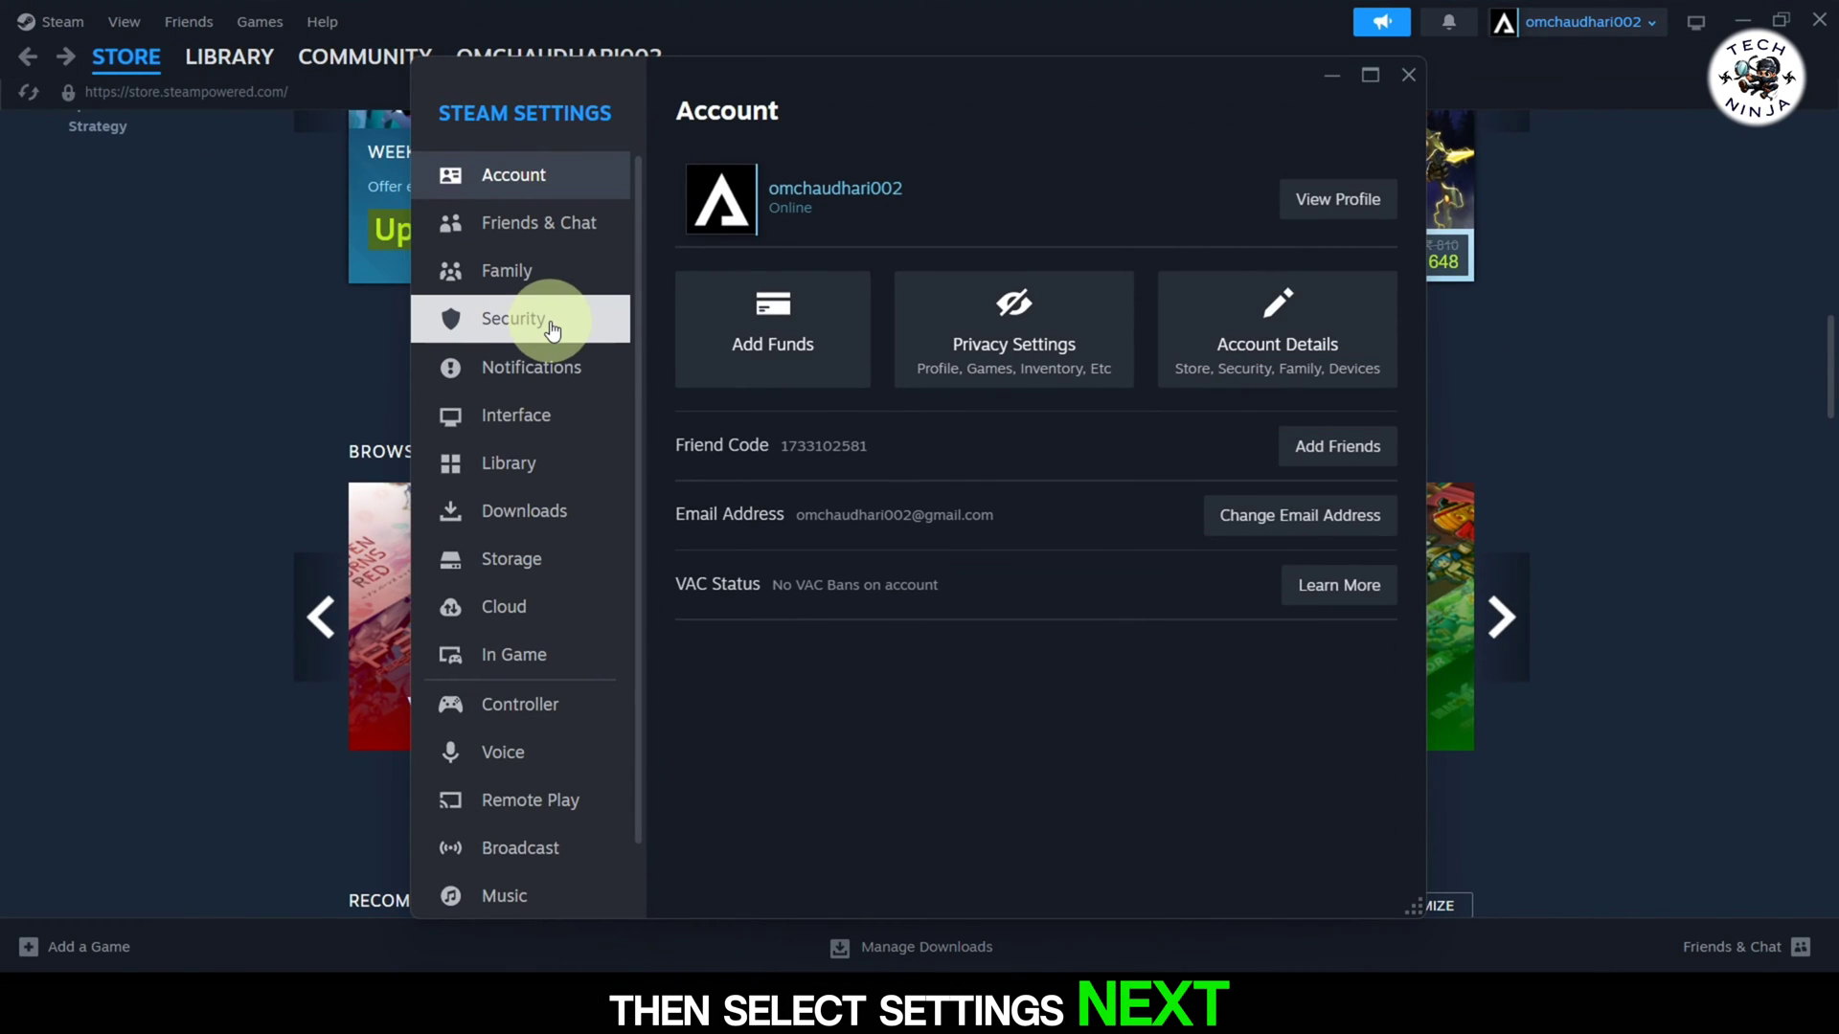
click(513, 318)
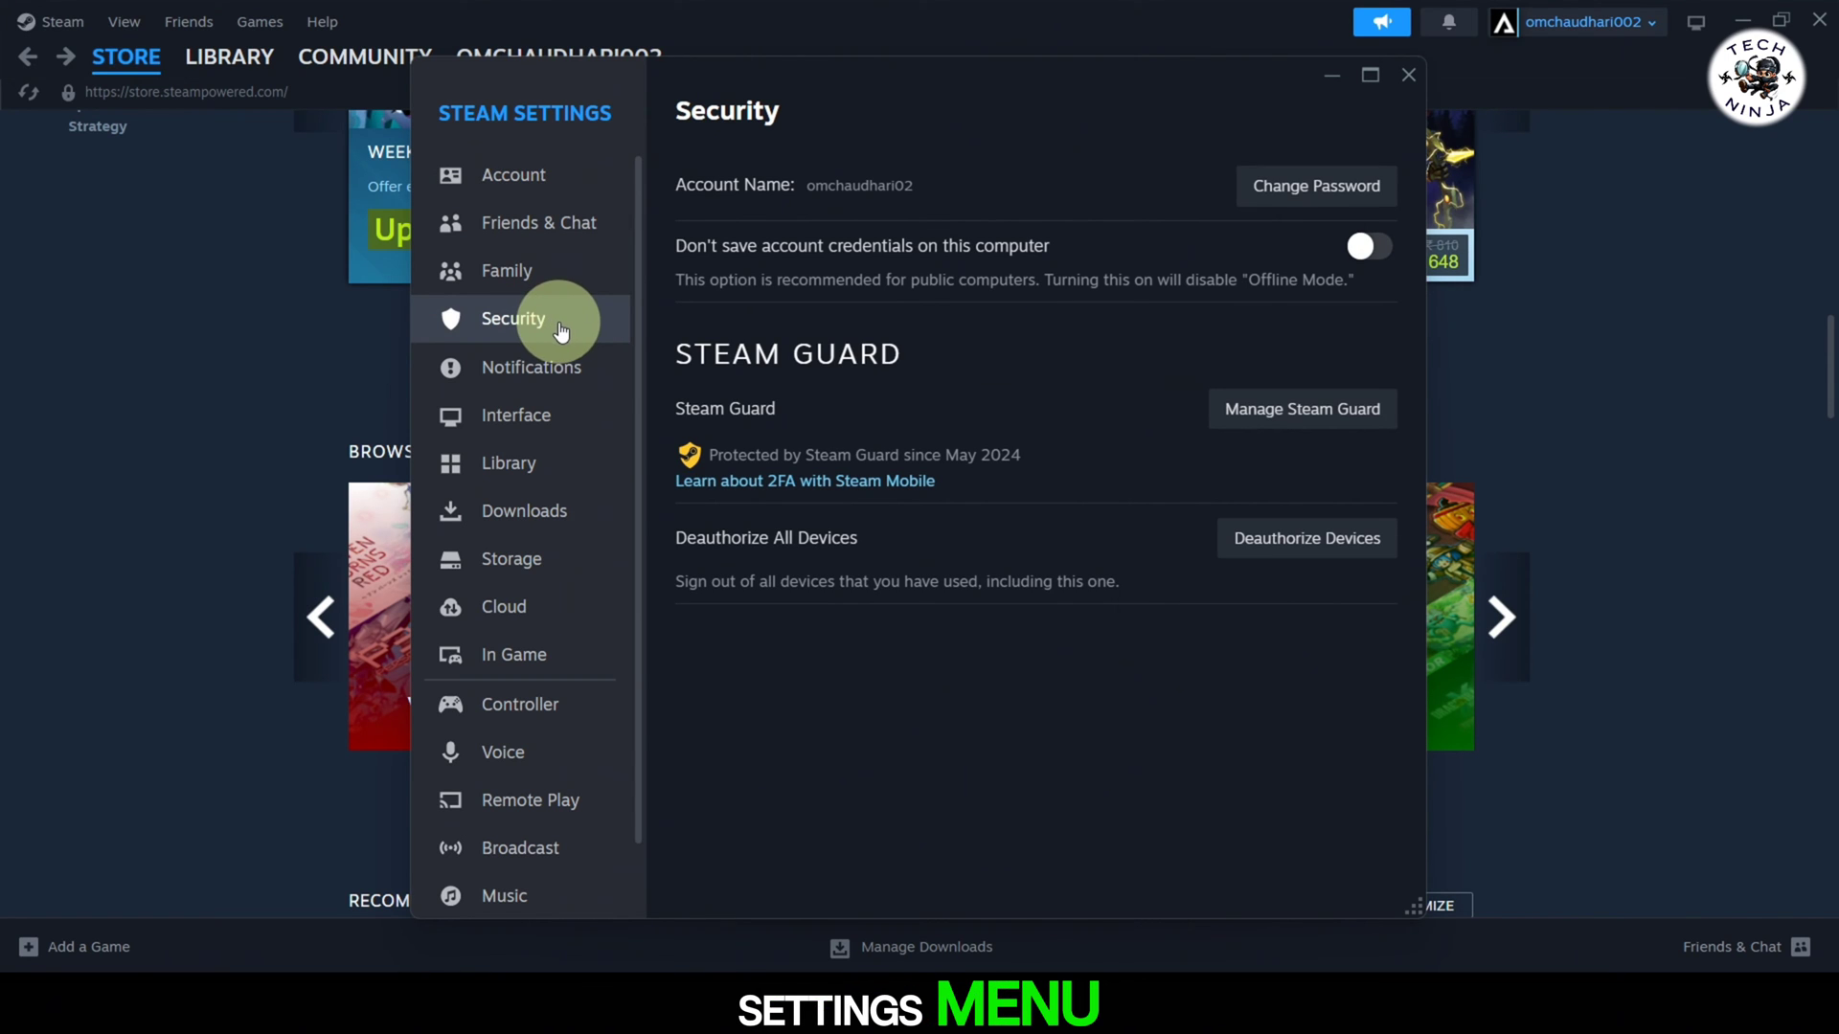
mouse_move(1303, 408)
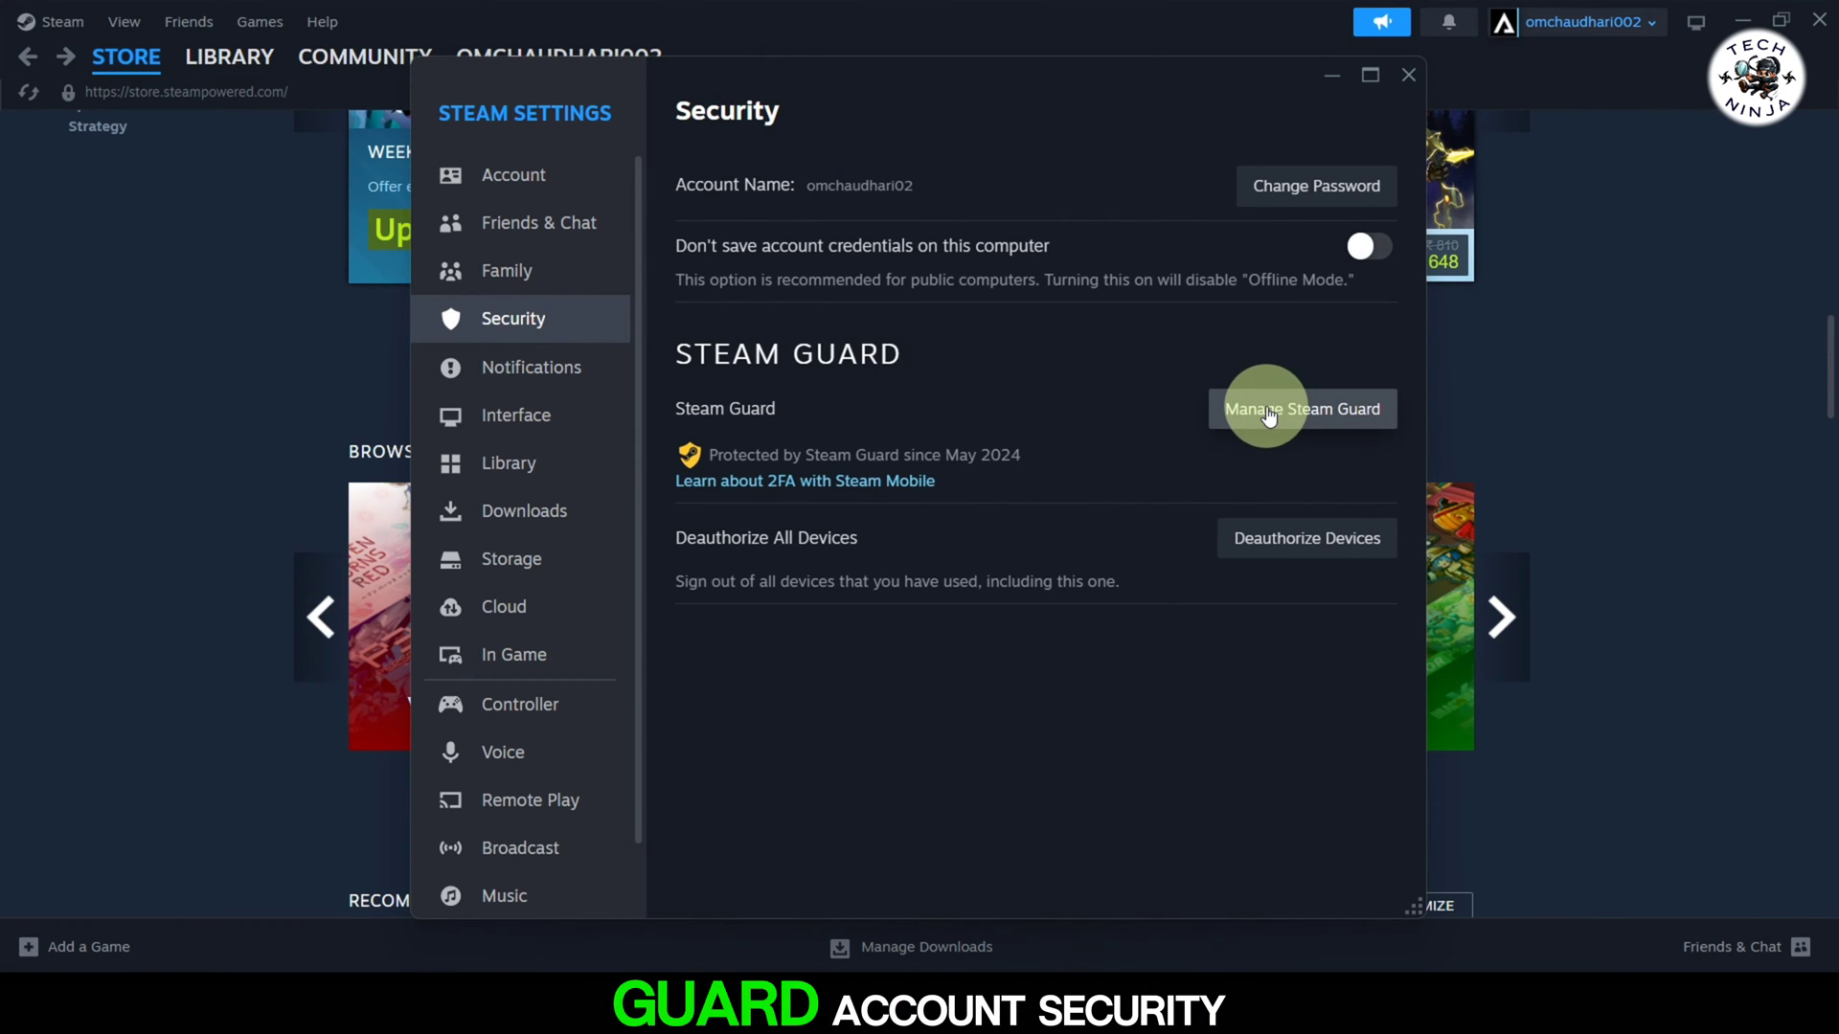
On the Manage Steam Guard page, keep 'Get Steam Guard codes by email' selected
click(1302, 410)
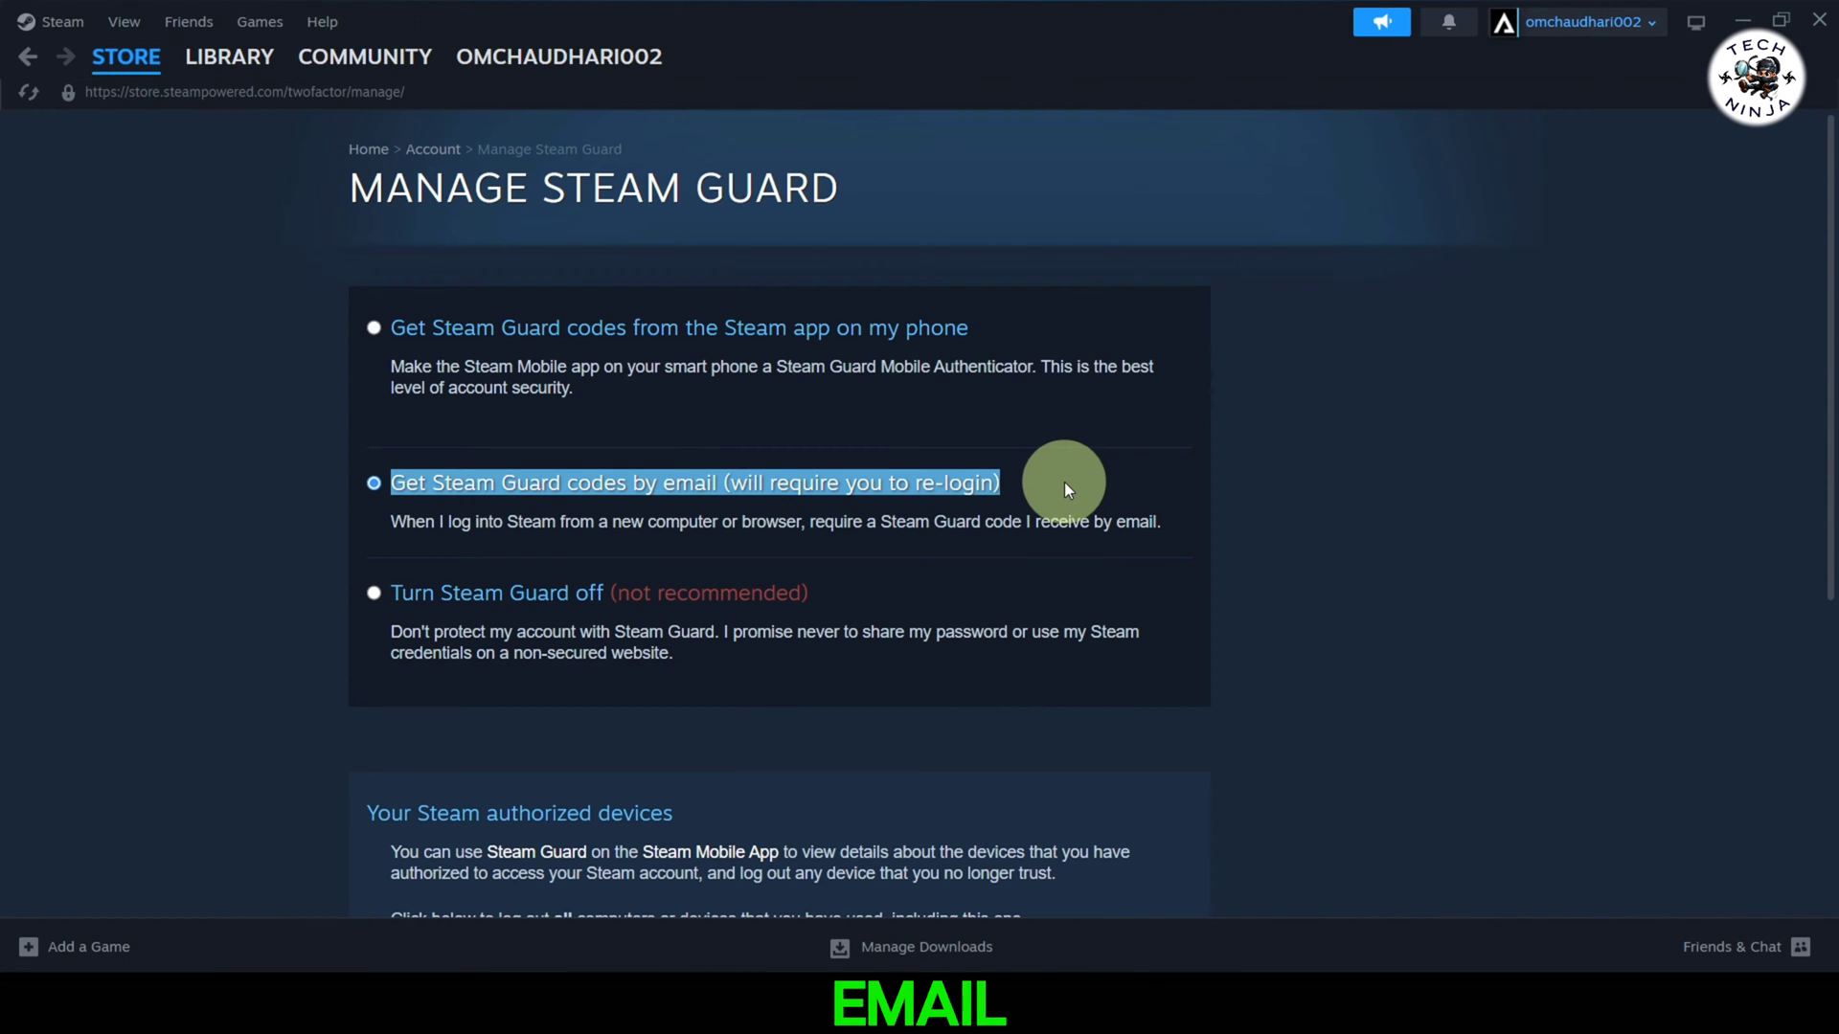
click(373, 482)
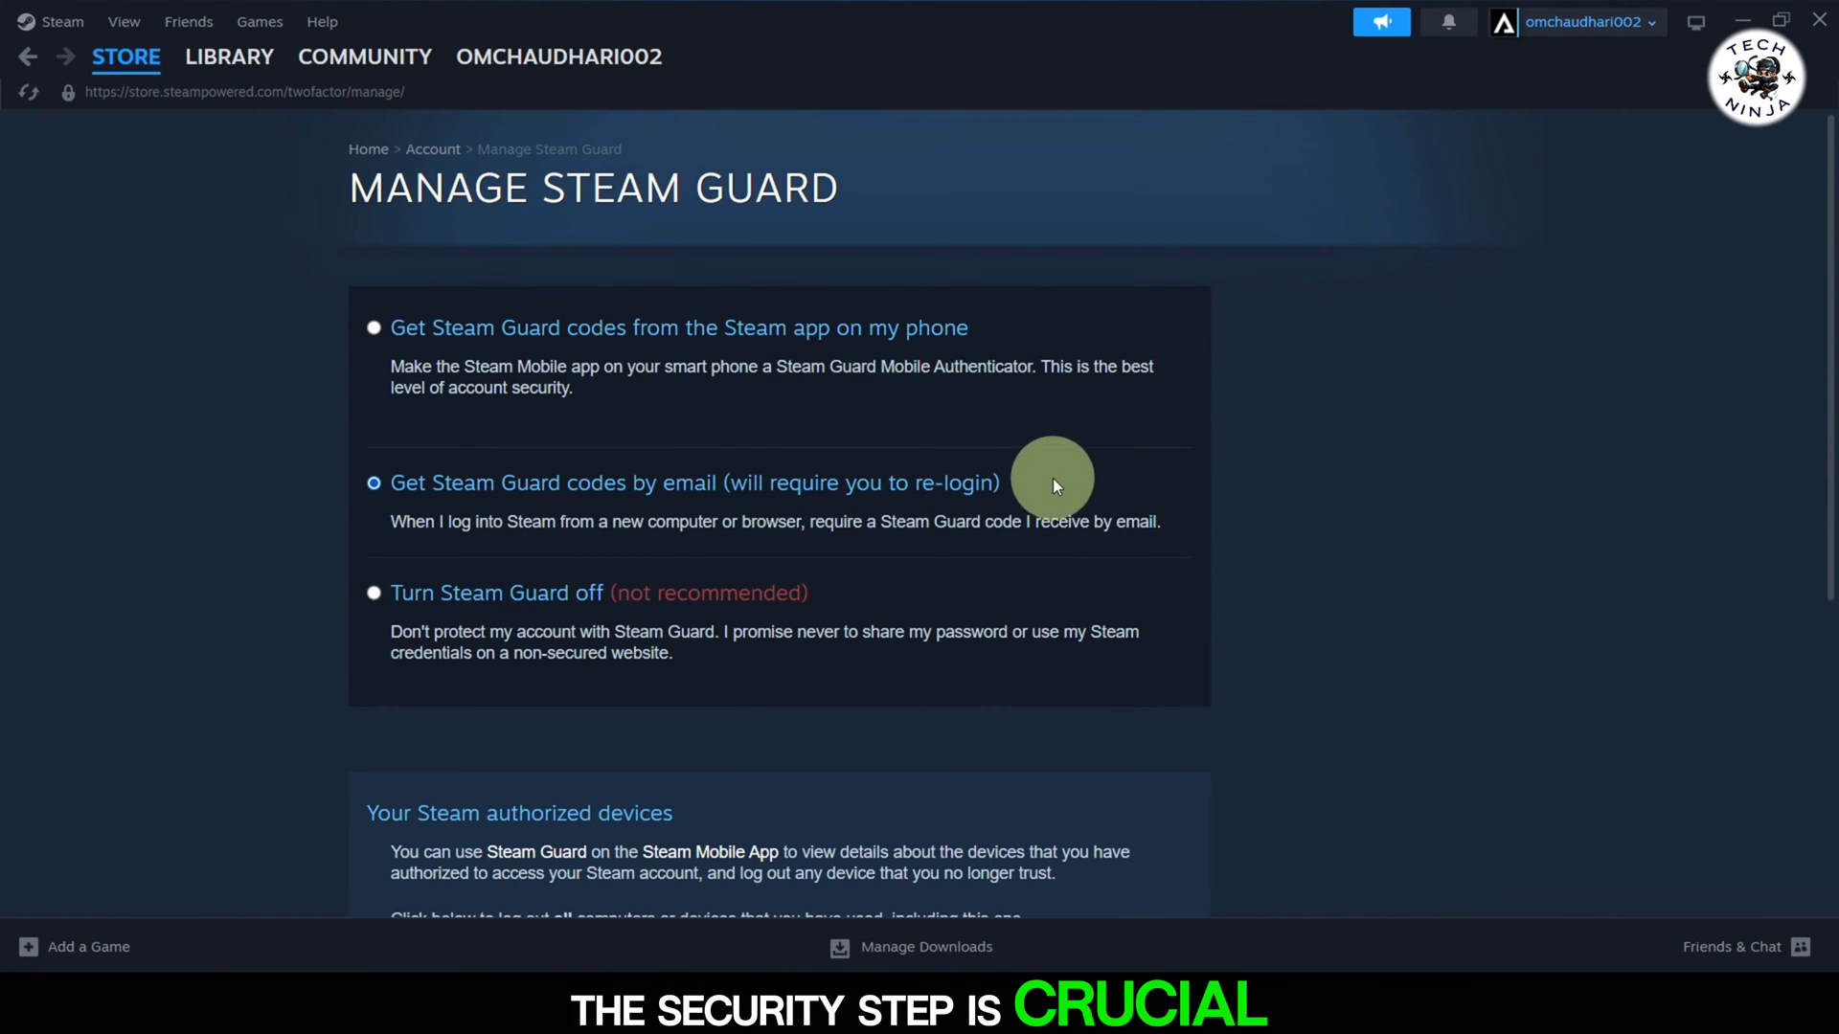
mouse_move(1078, 456)
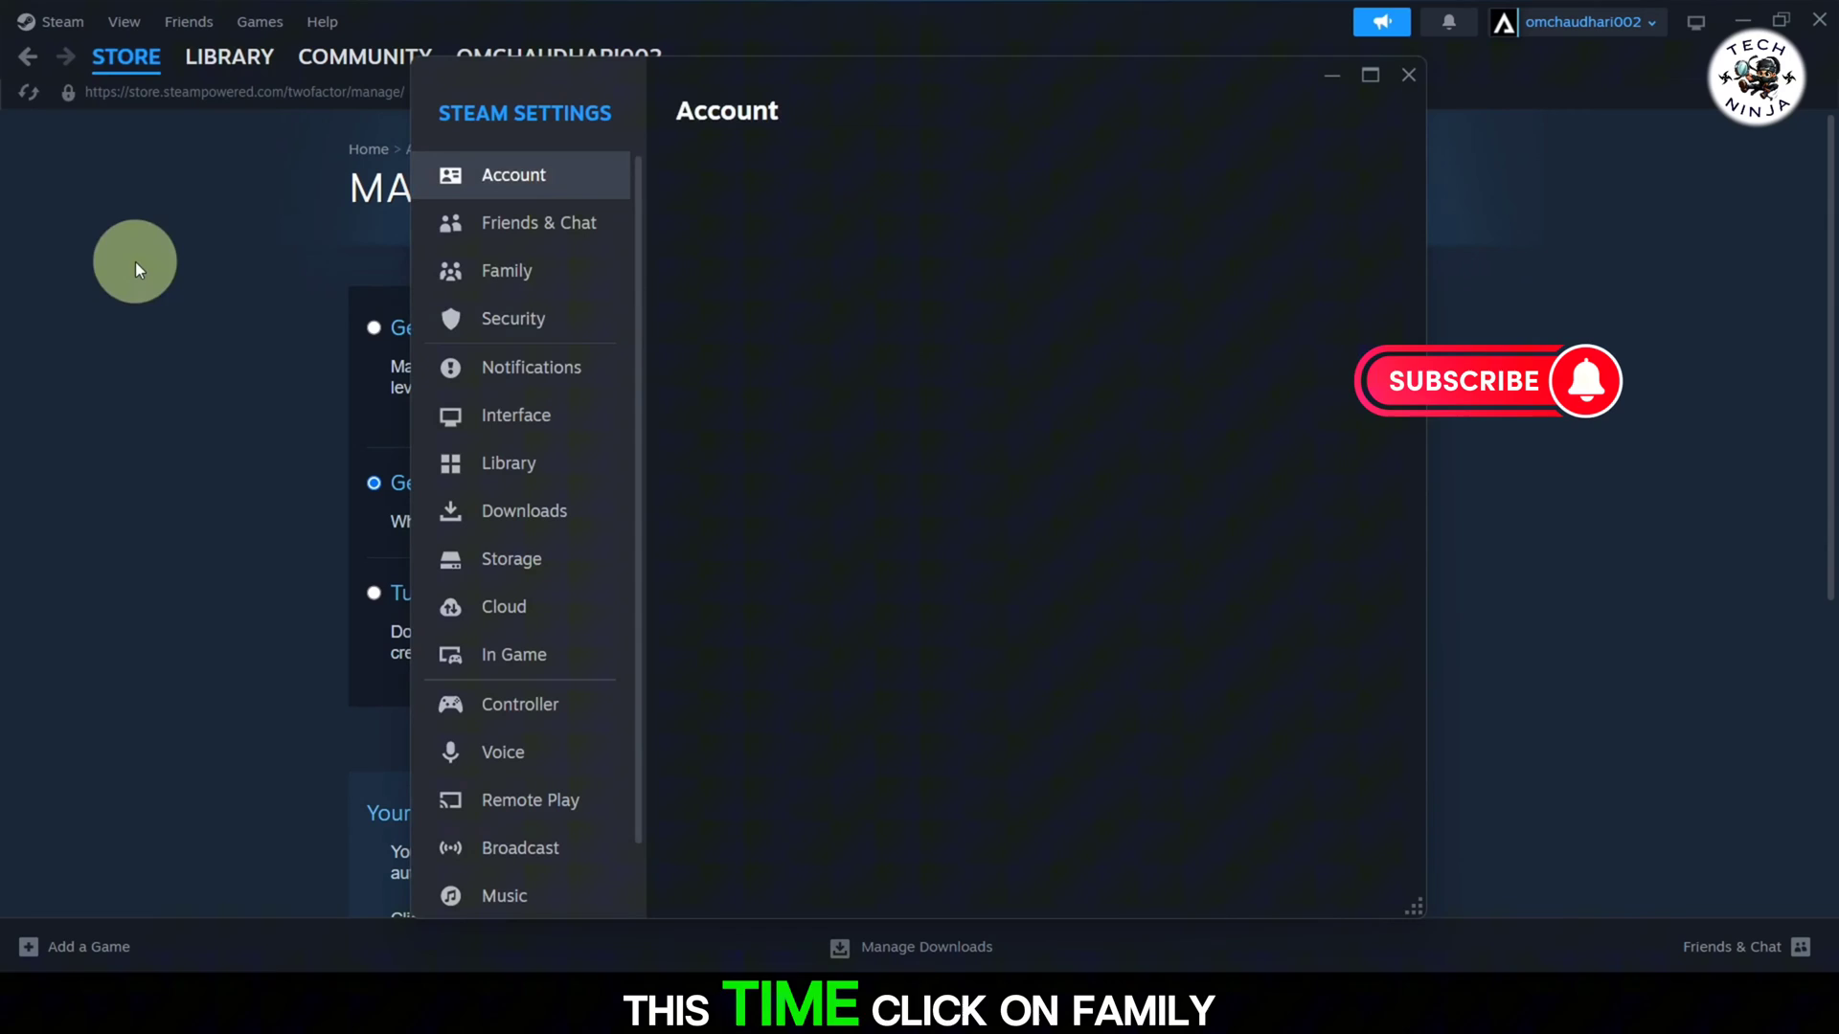
Reach the Manage Family Library Sharing page, still with nothing authorized
click(505, 270)
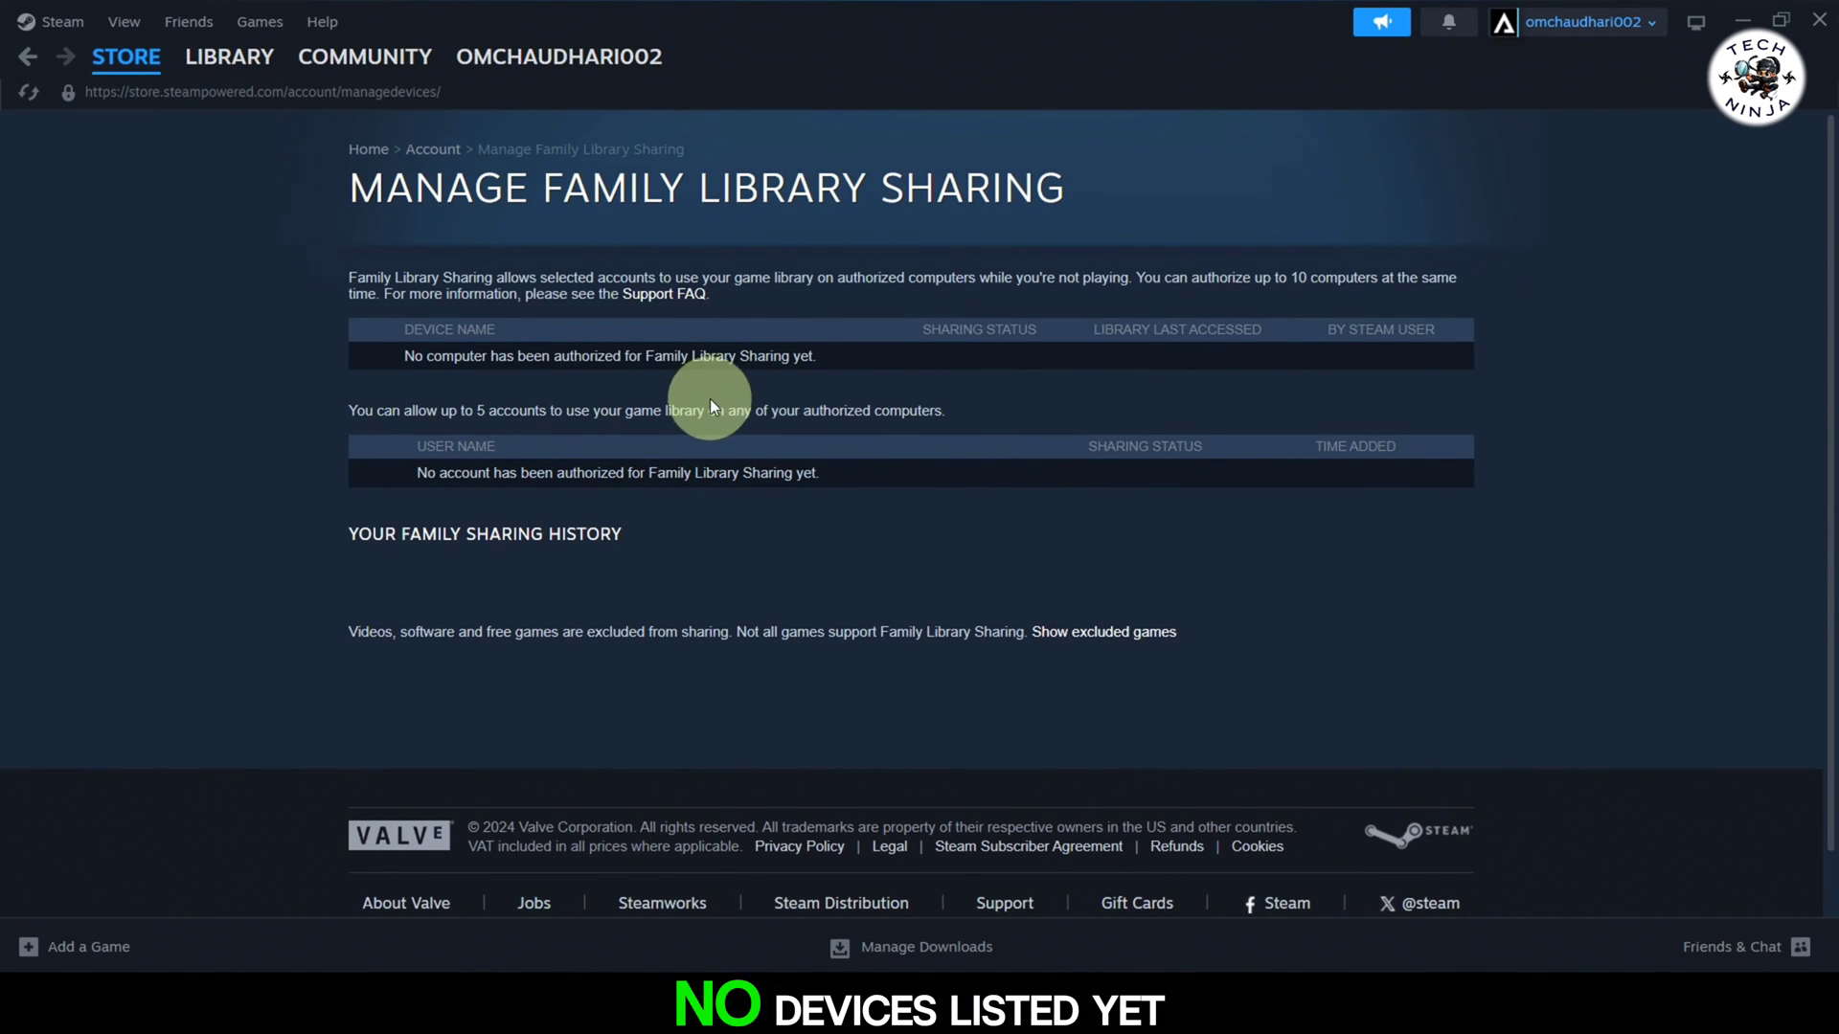
mouse_move(1050, 440)
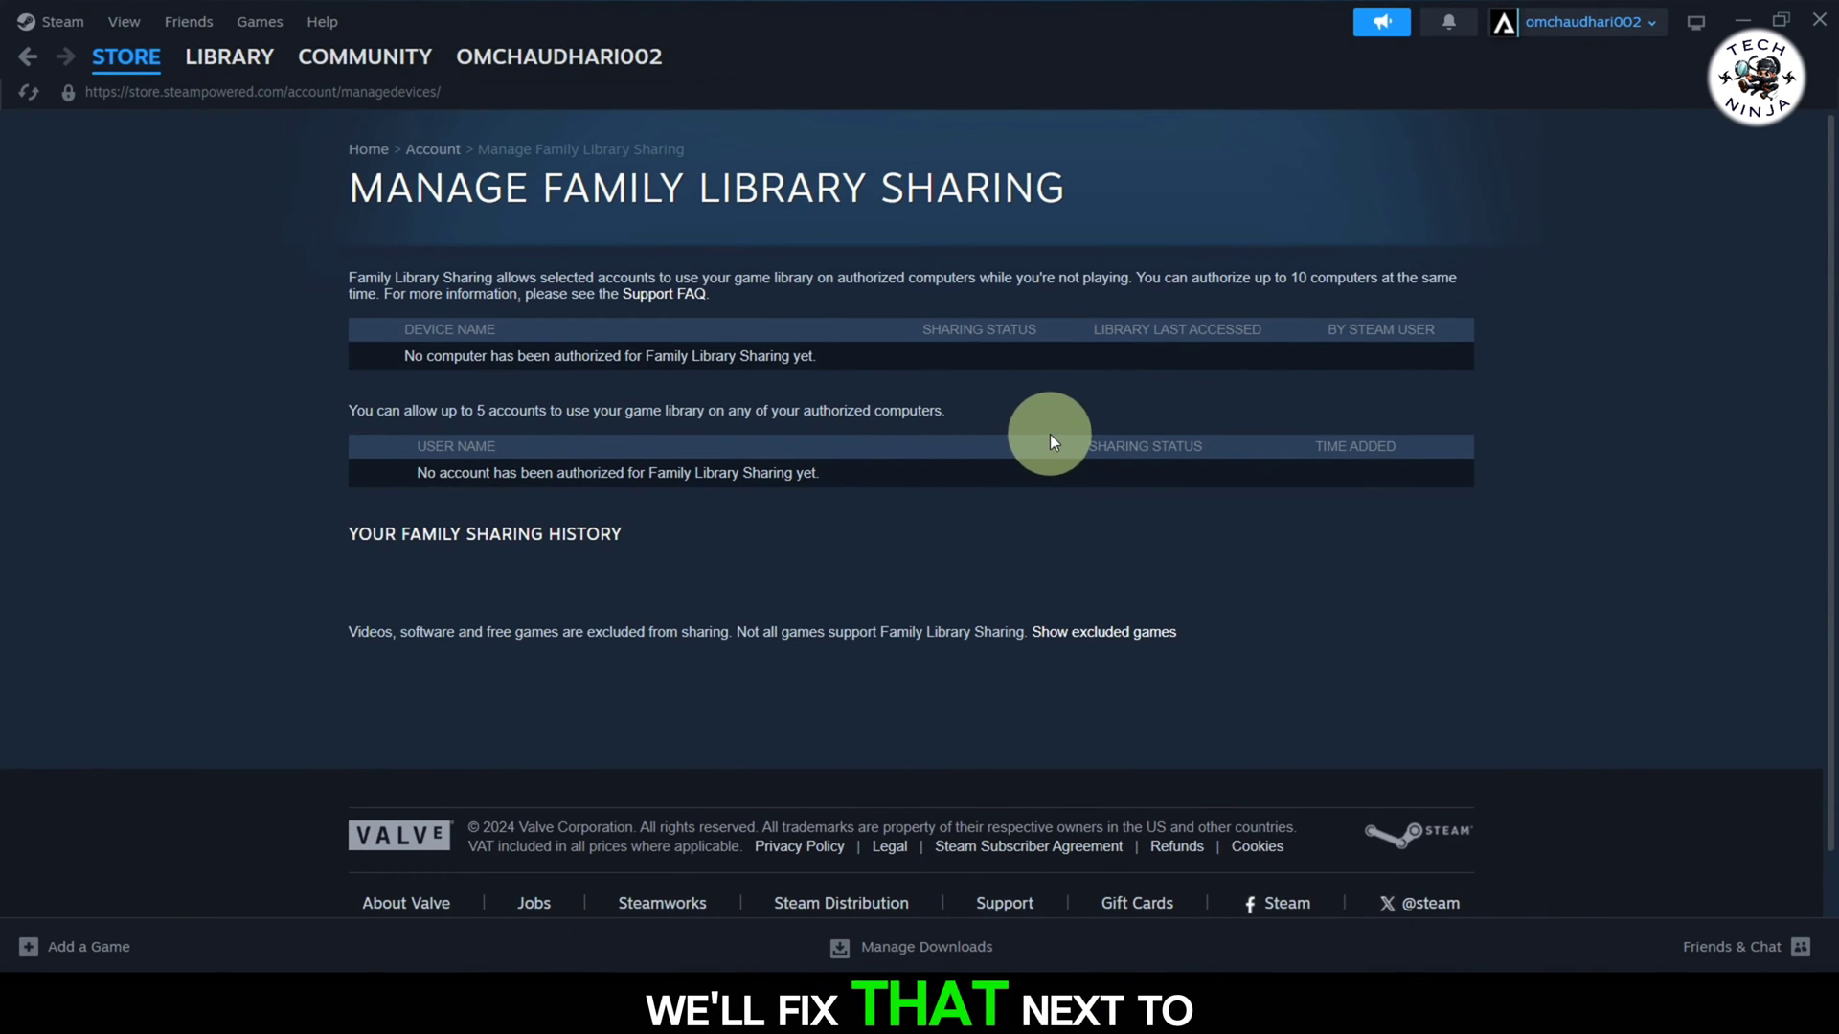
mouse_move(1040, 469)
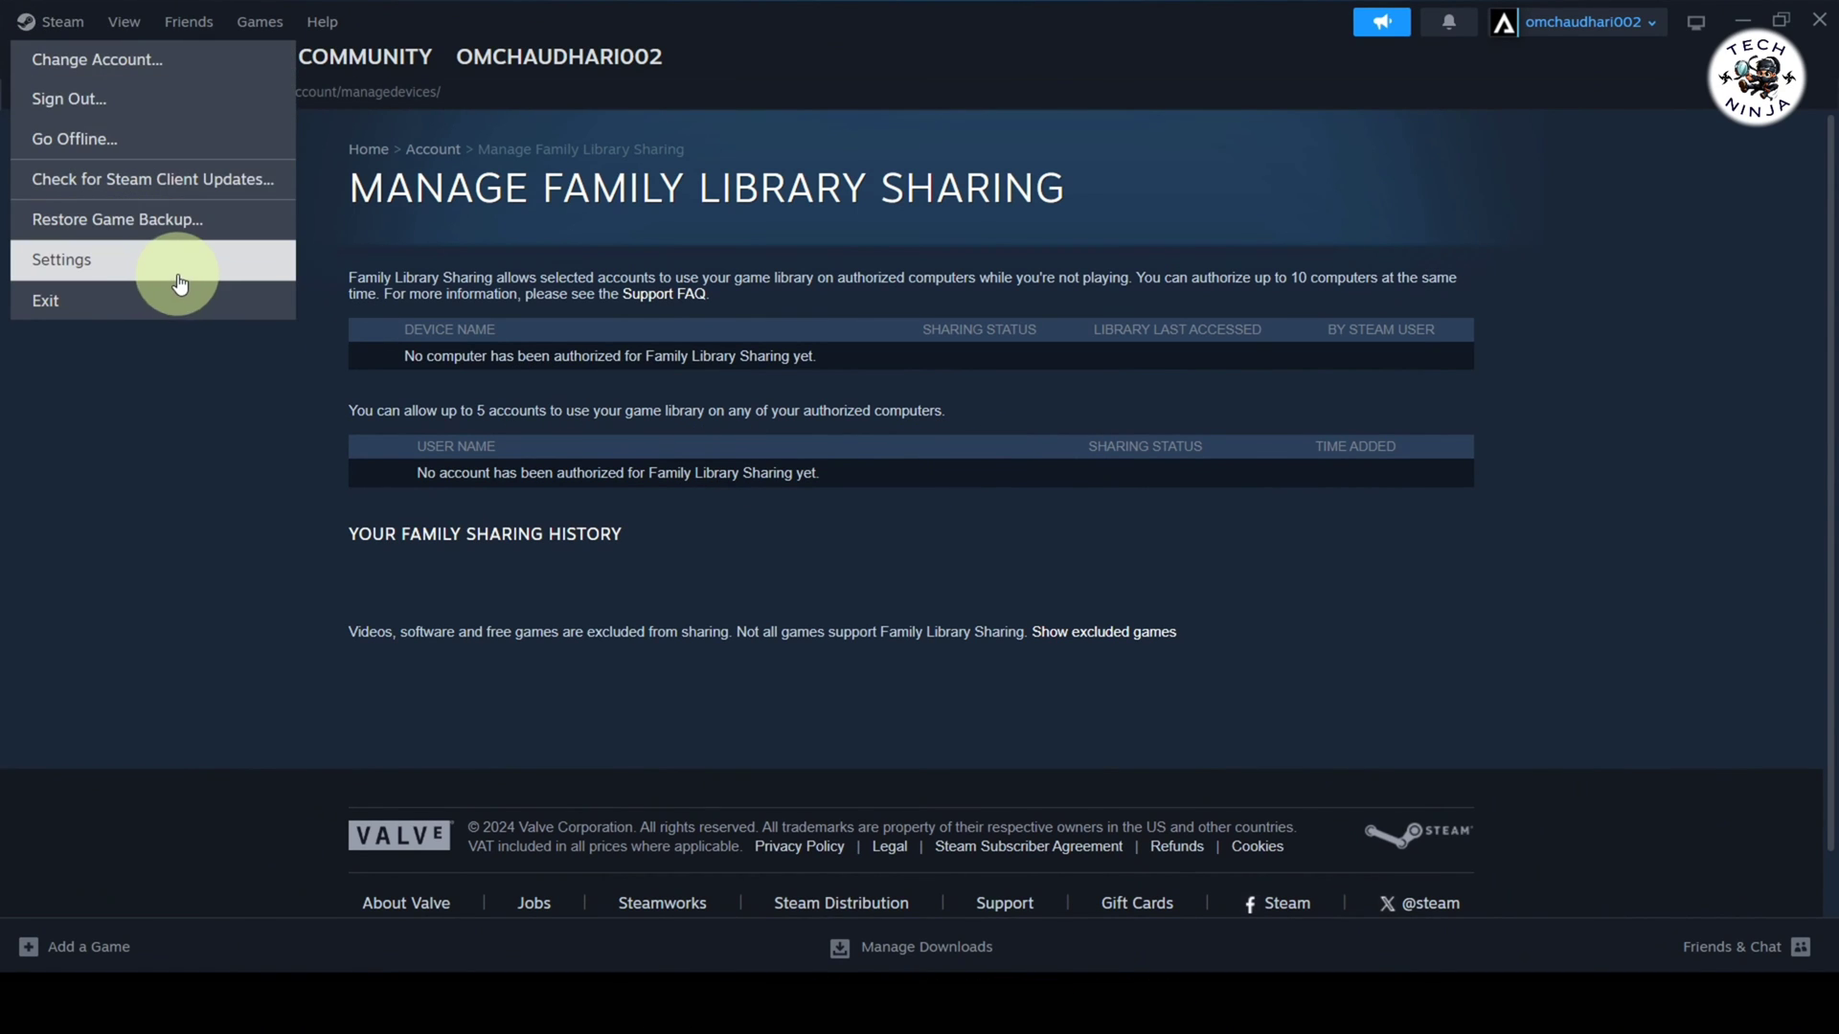
In the Family settings, turn on 'Authorize Library Sharing on this device'
click(60, 259)
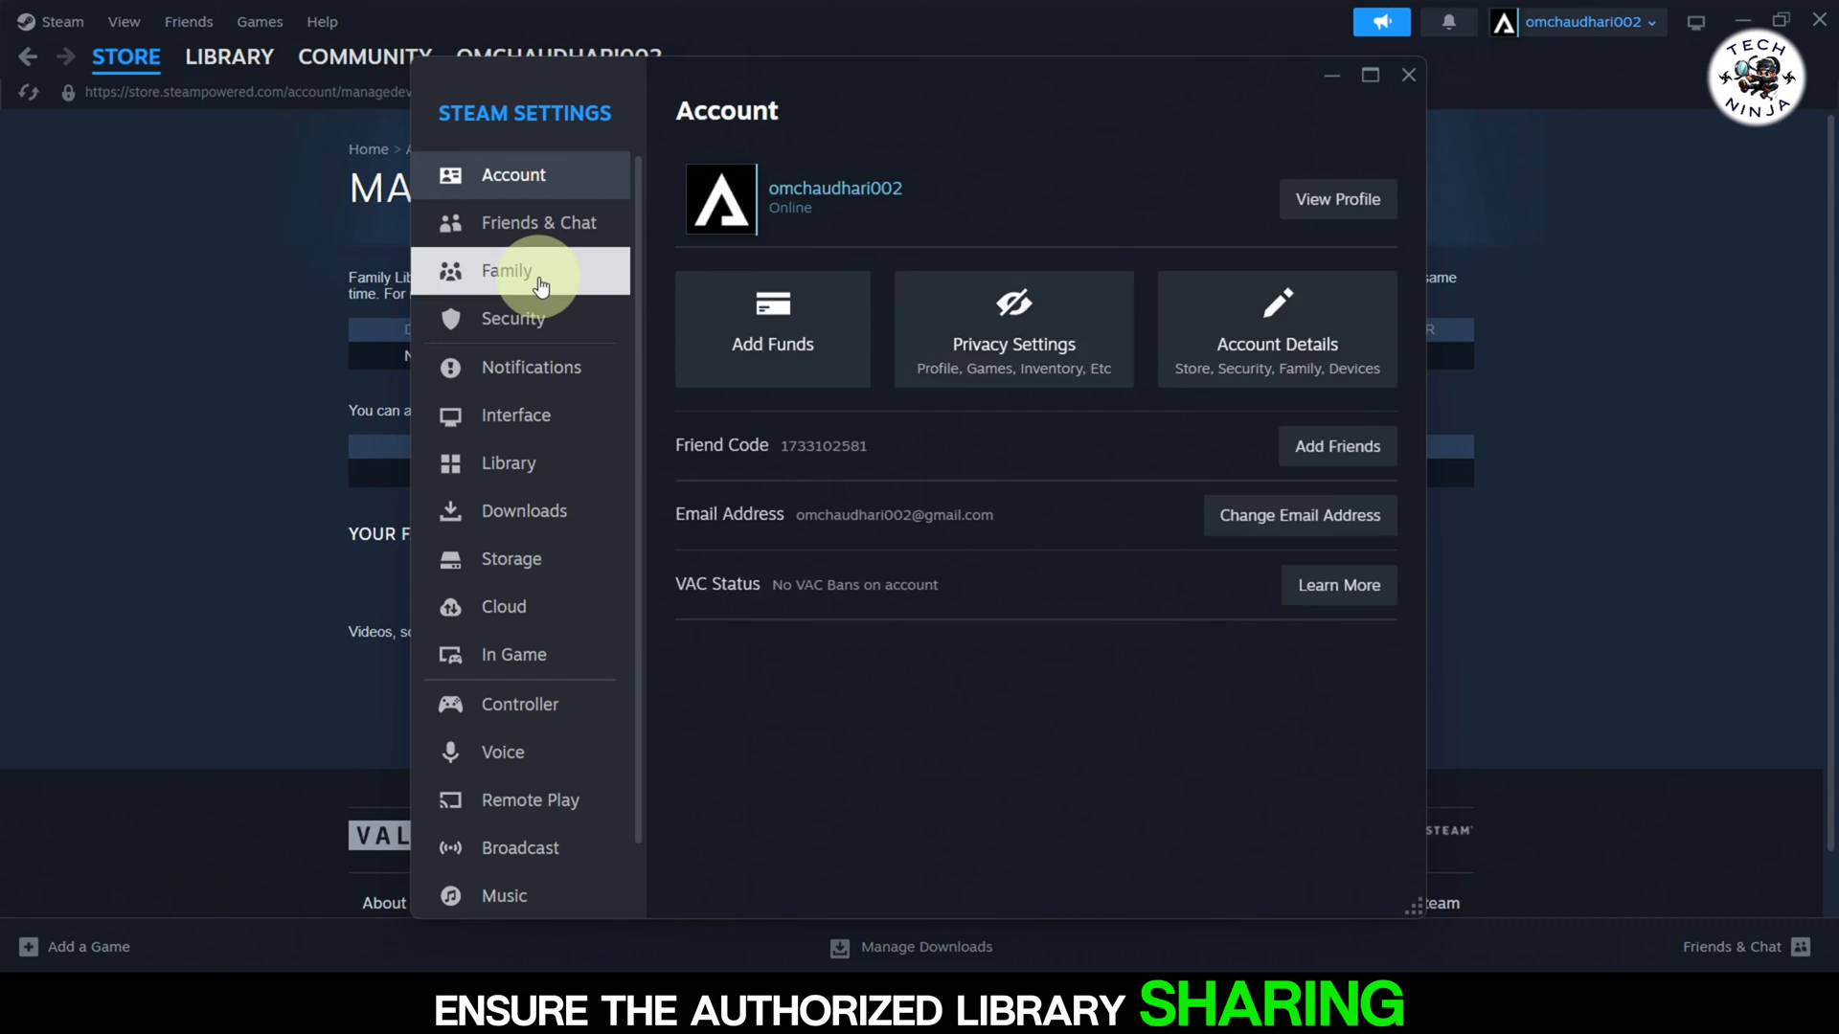
click(506, 270)
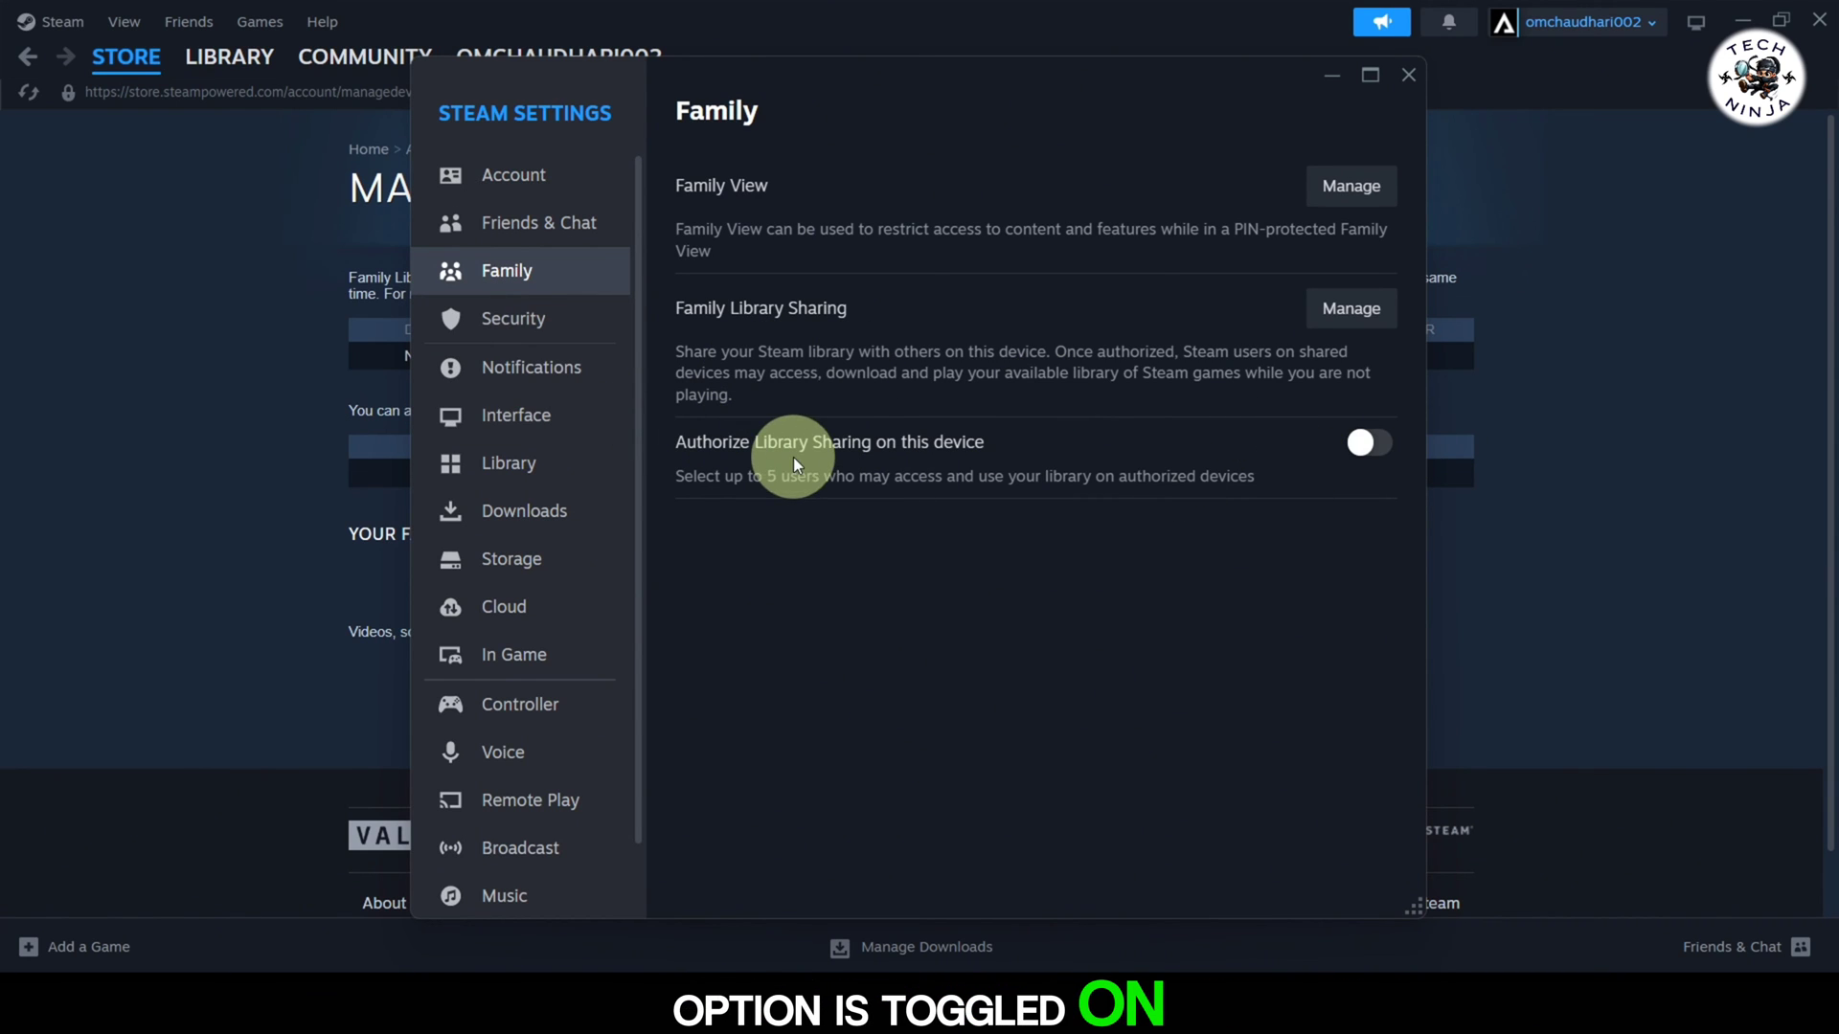
click(1368, 442)
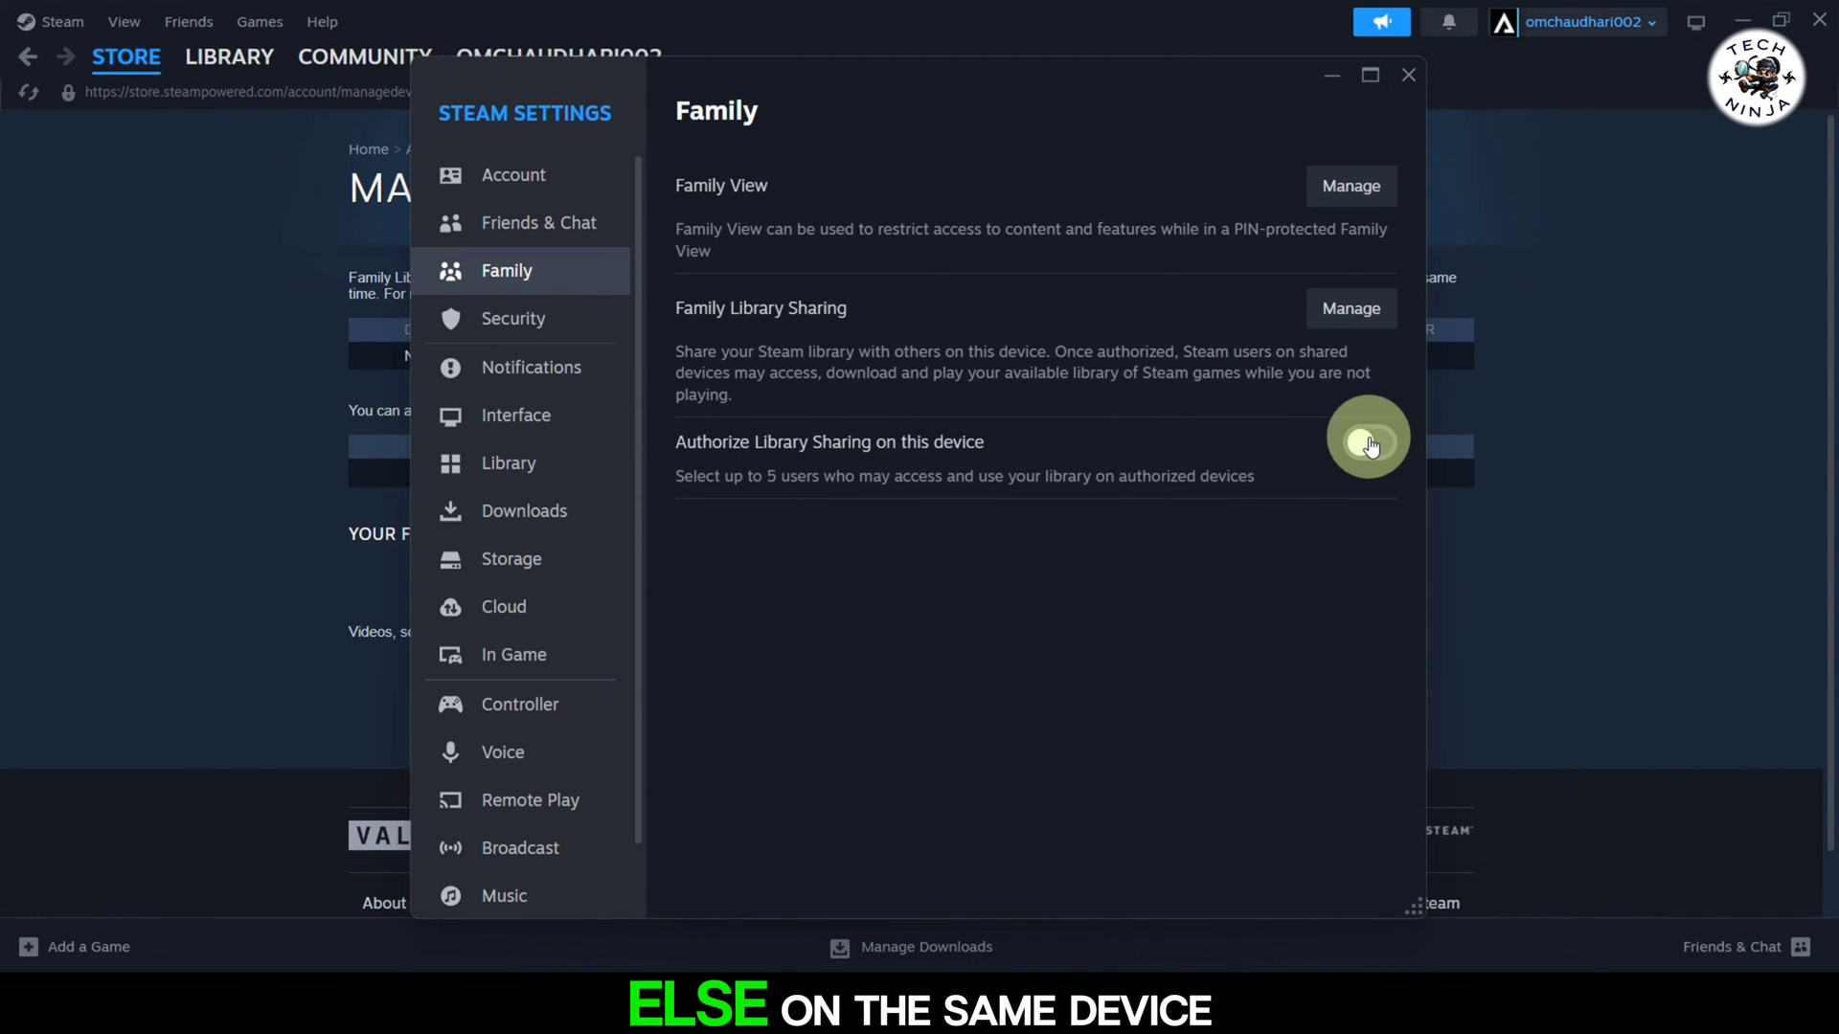
click(1368, 442)
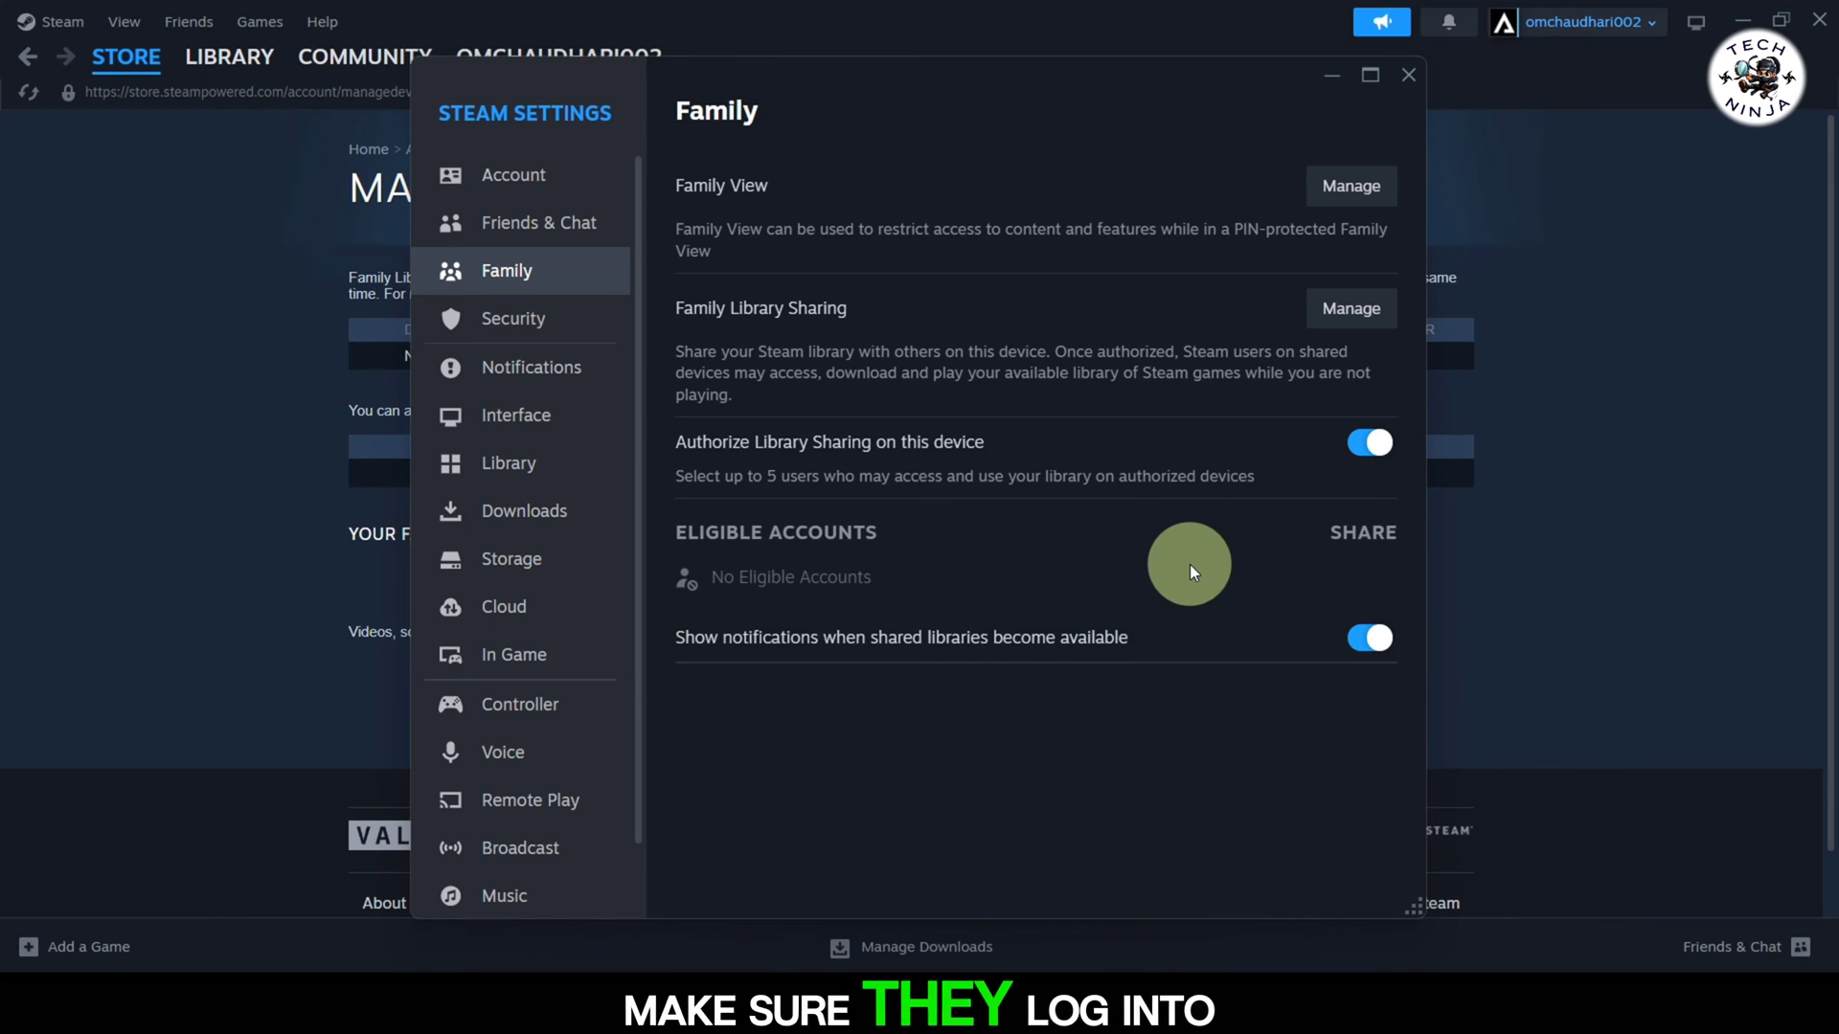
mouse_move(996, 409)
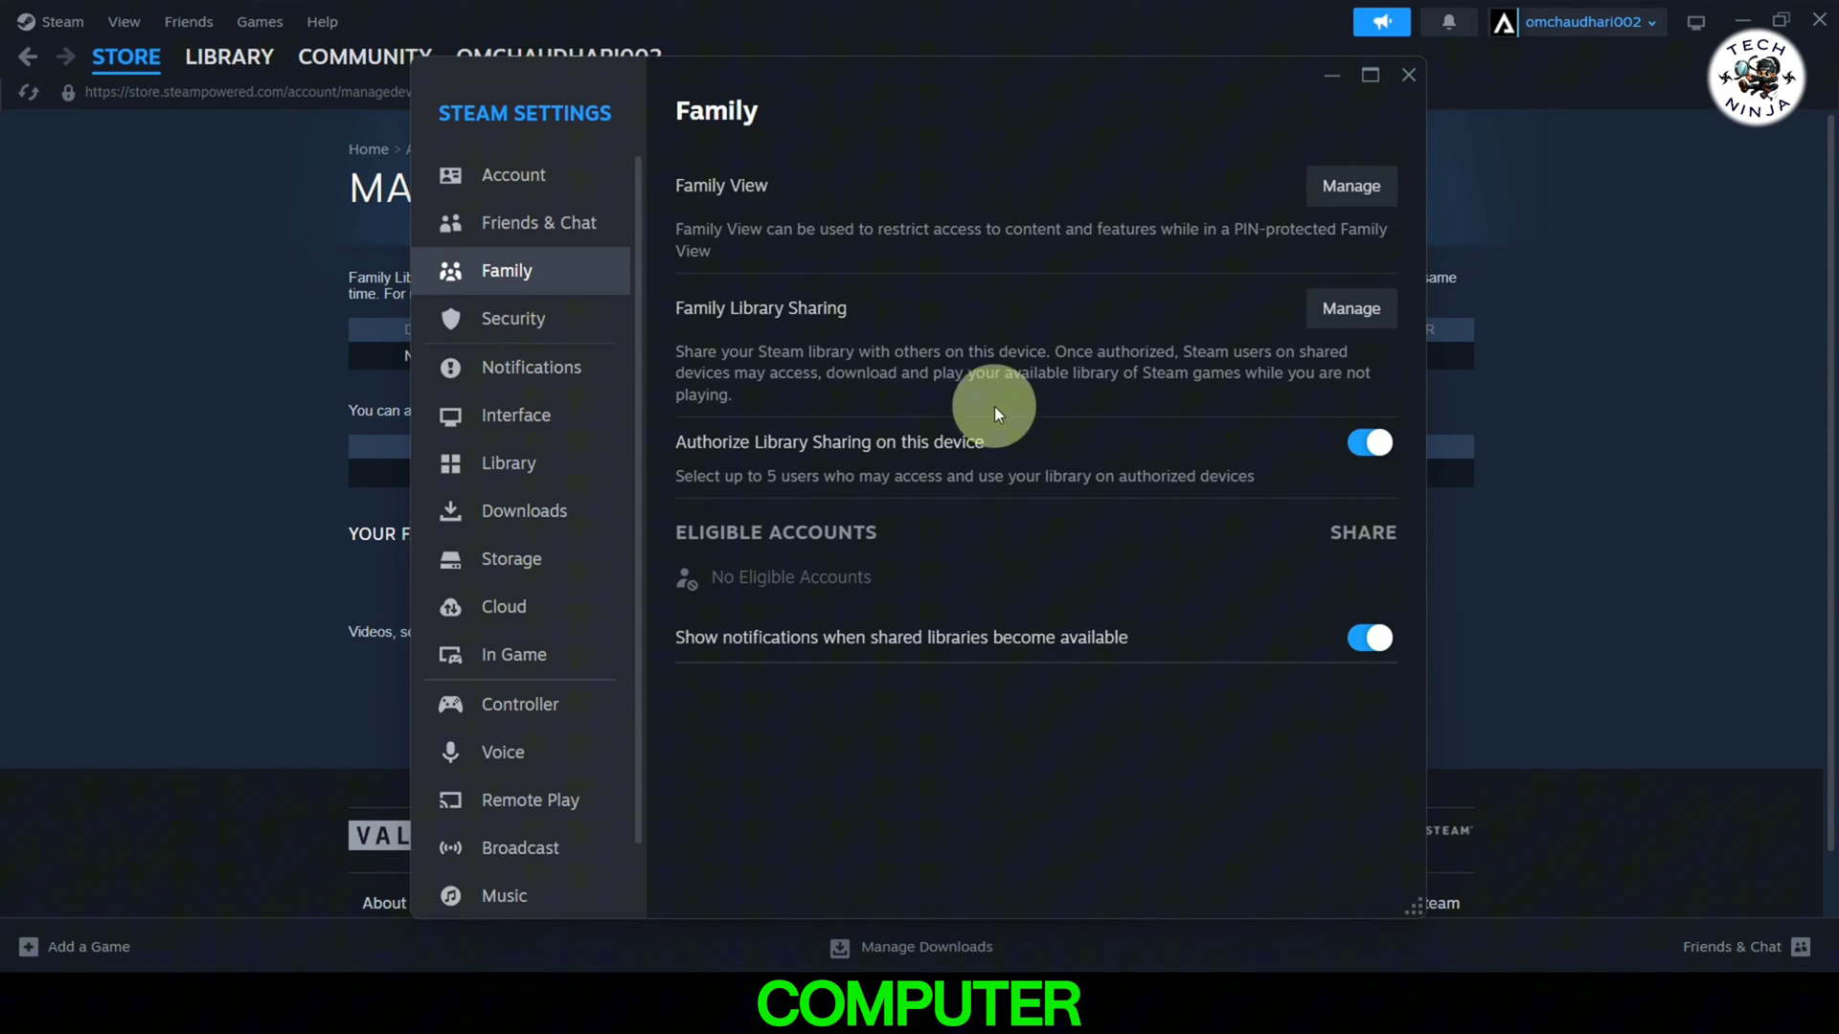
mouse_move(1362, 530)
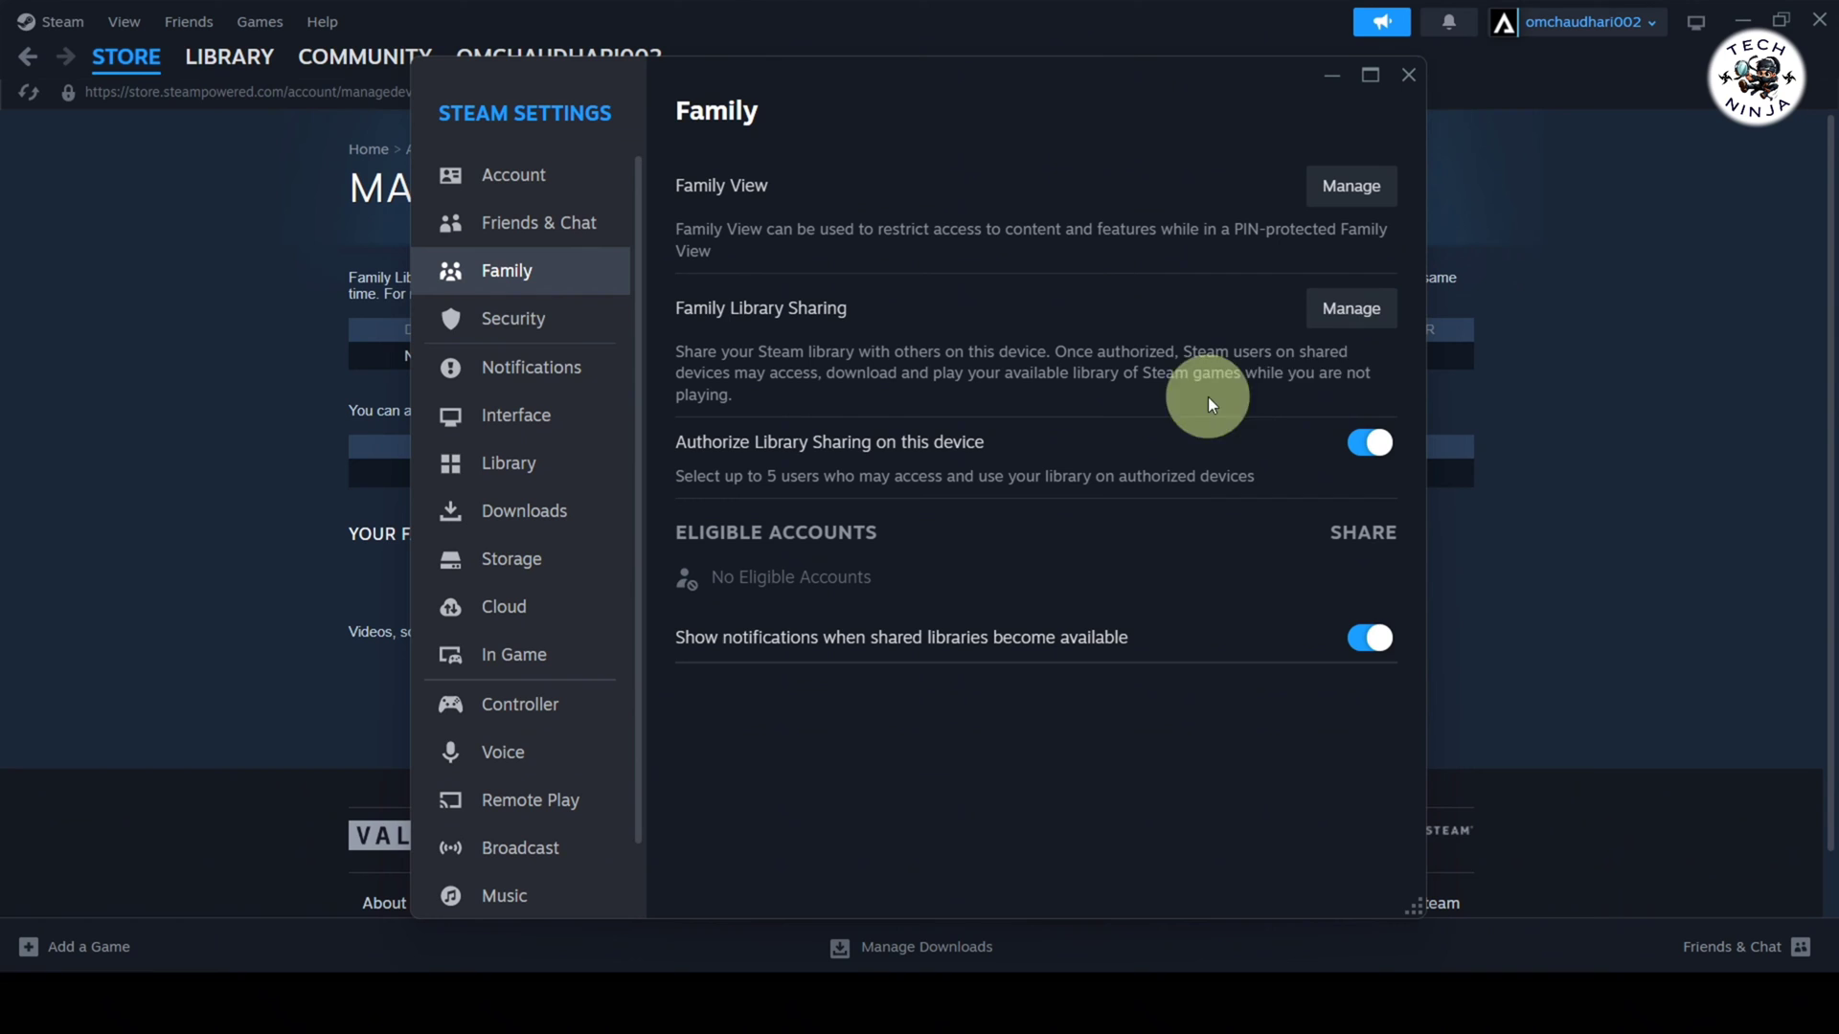
Confirm the computer 'Om' shows as Authorized on the Manage Family Library Sharing page
click(1350, 309)
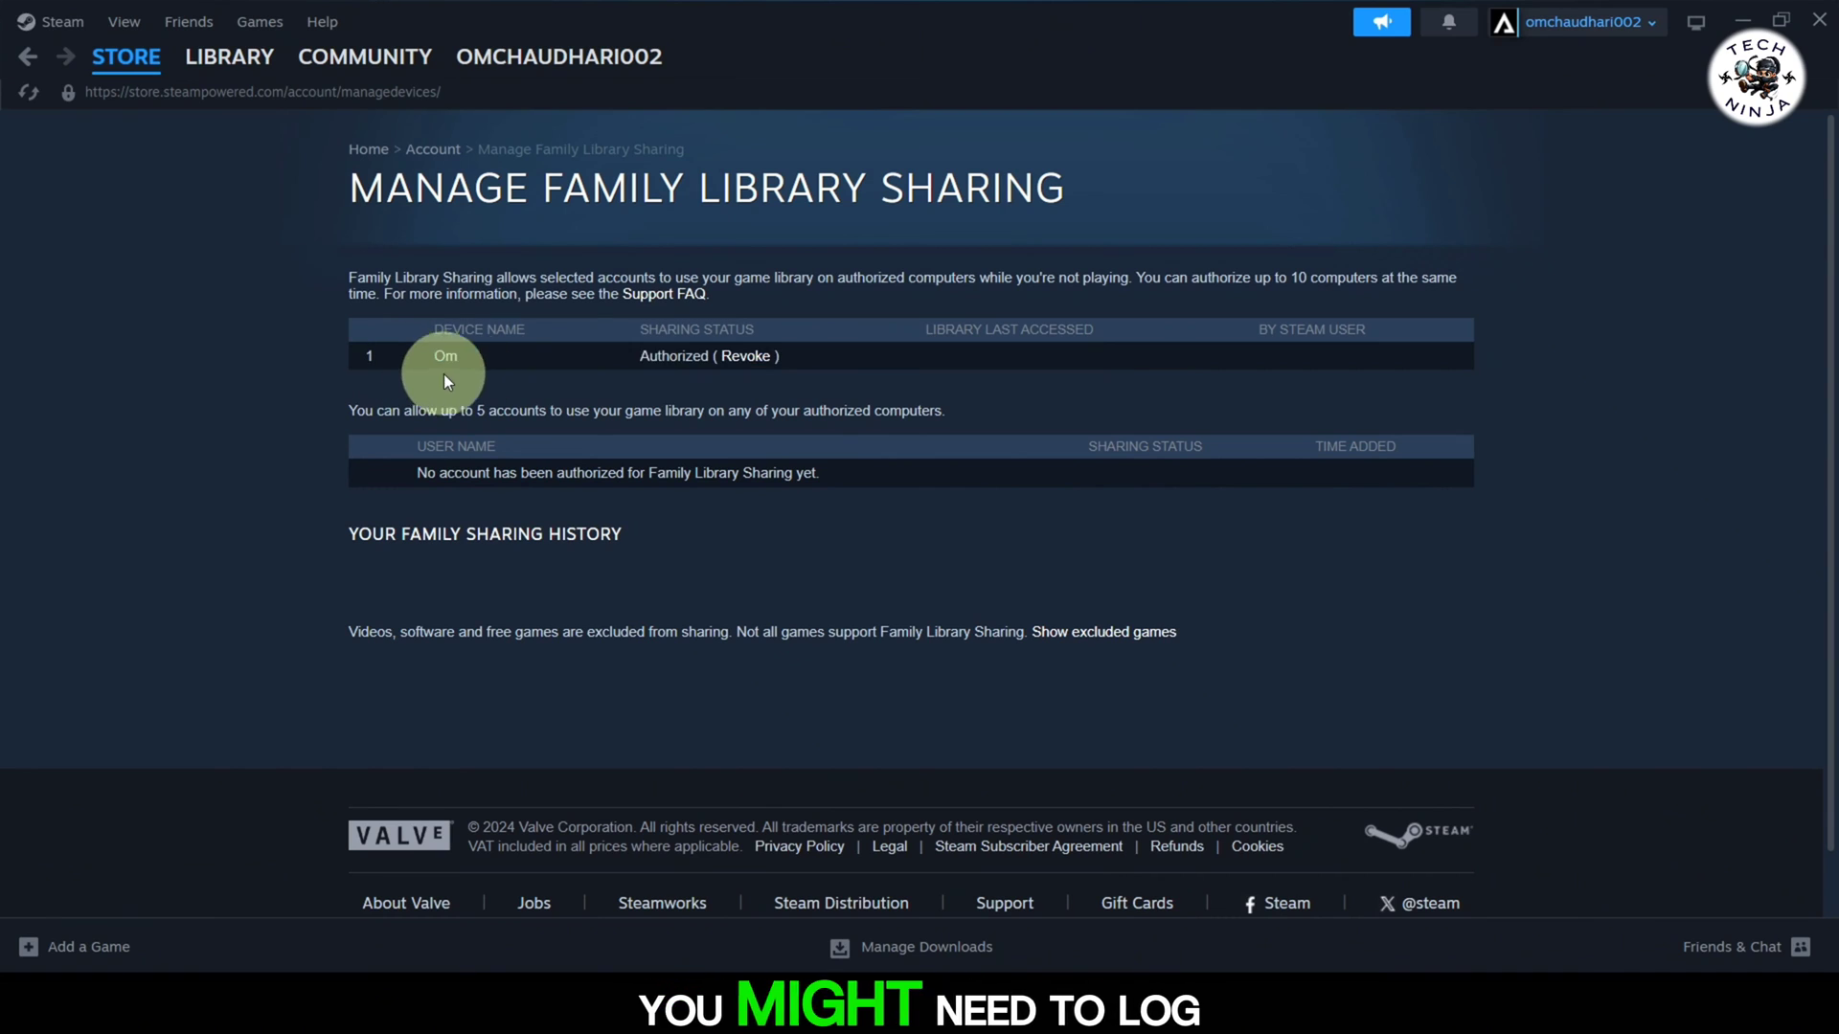
mouse_move(1061, 378)
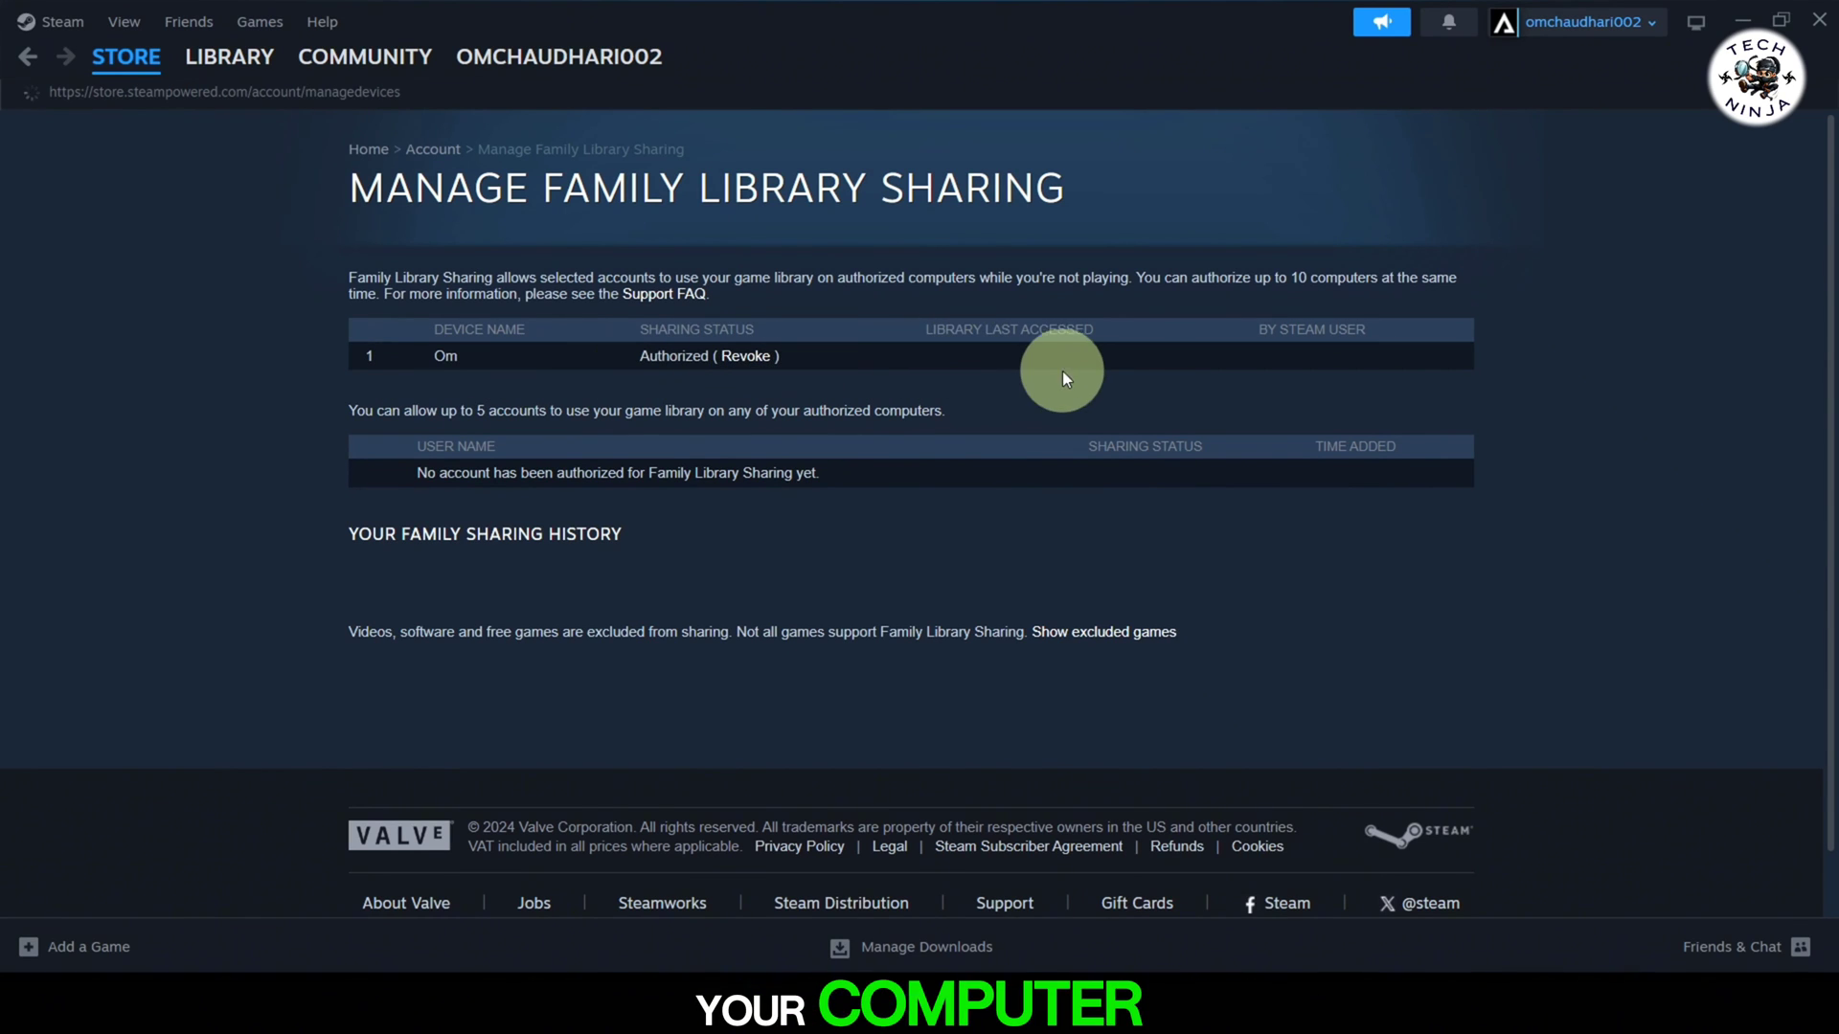
click(745, 357)
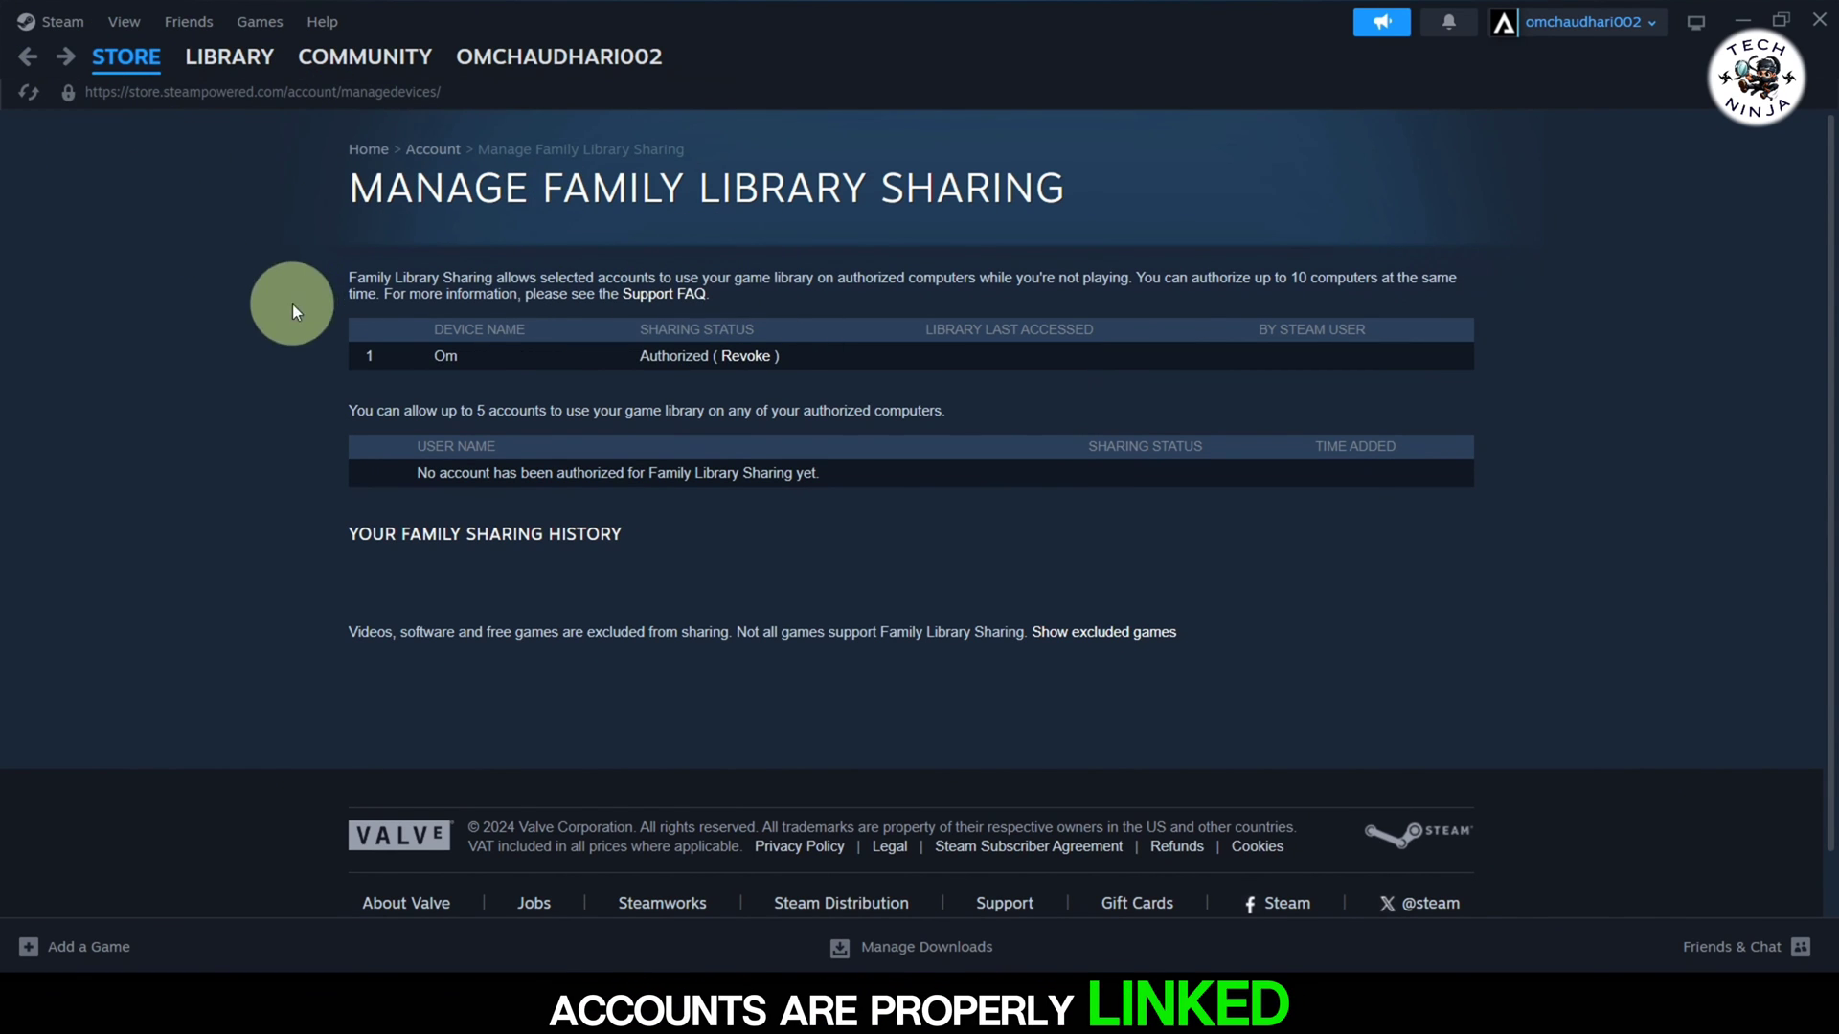
mouse_move(1232, 718)
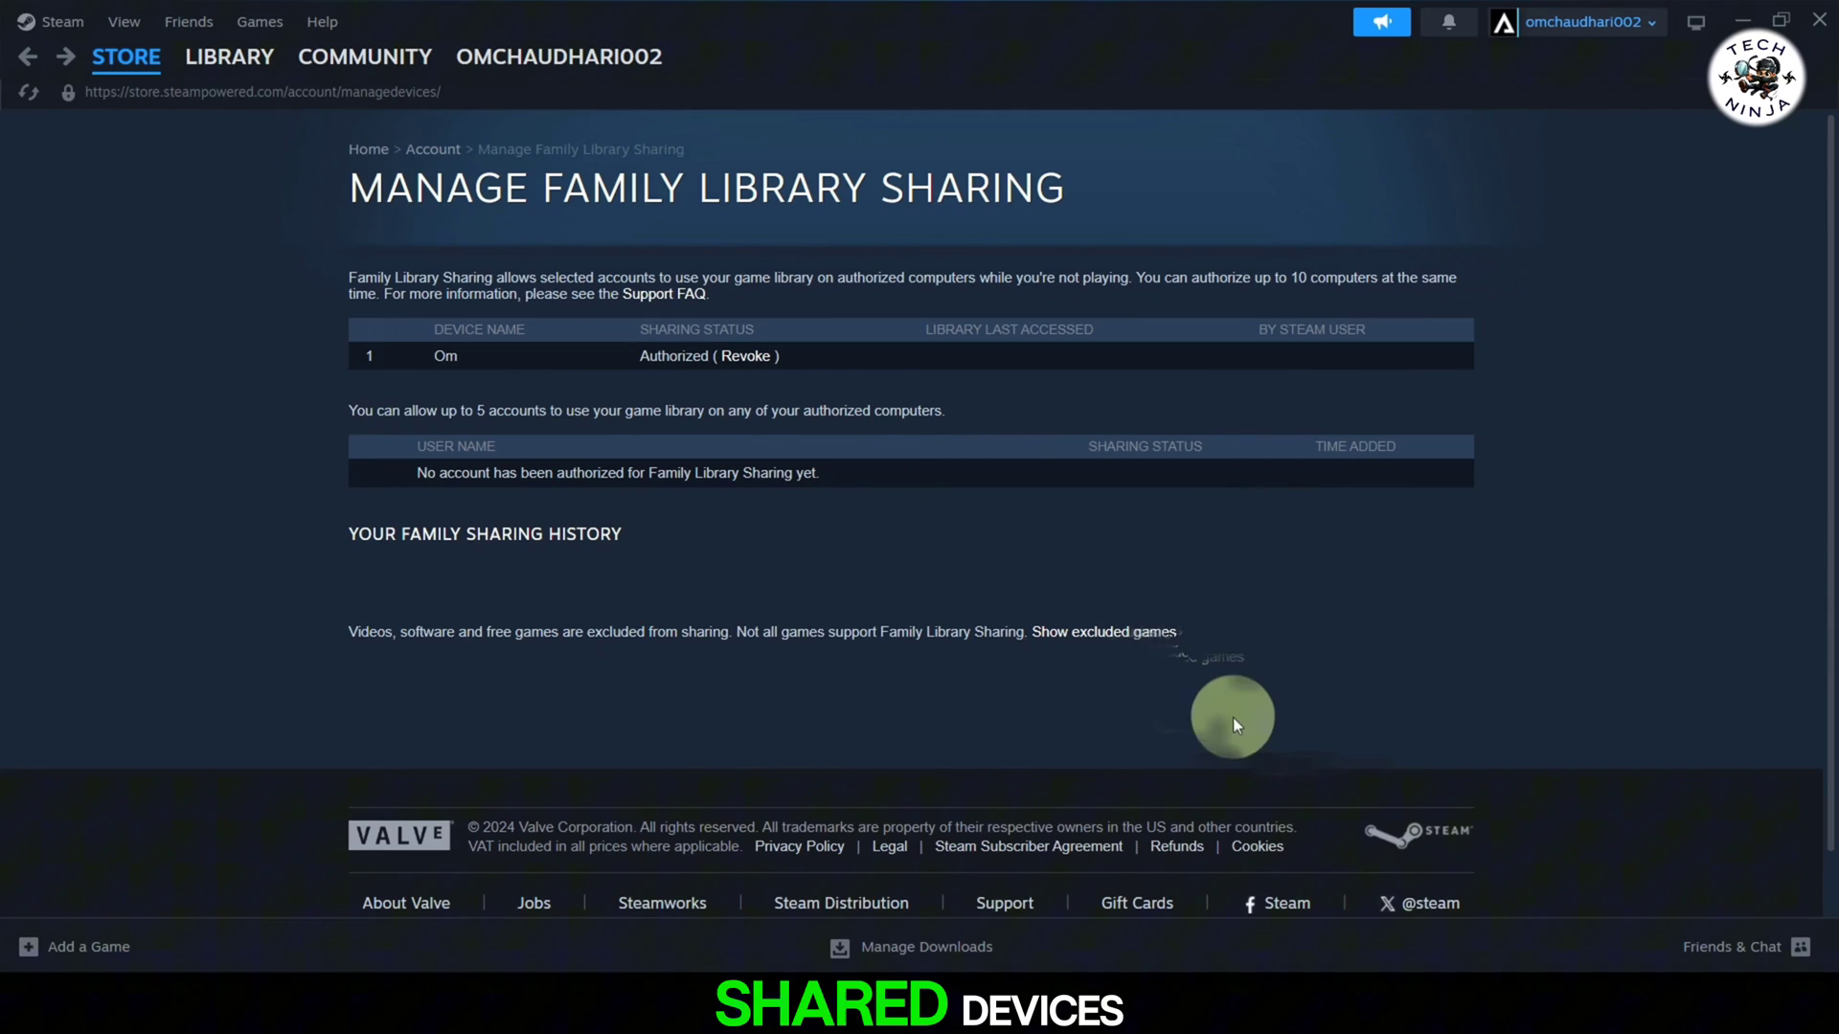
mouse_move(1305, 713)
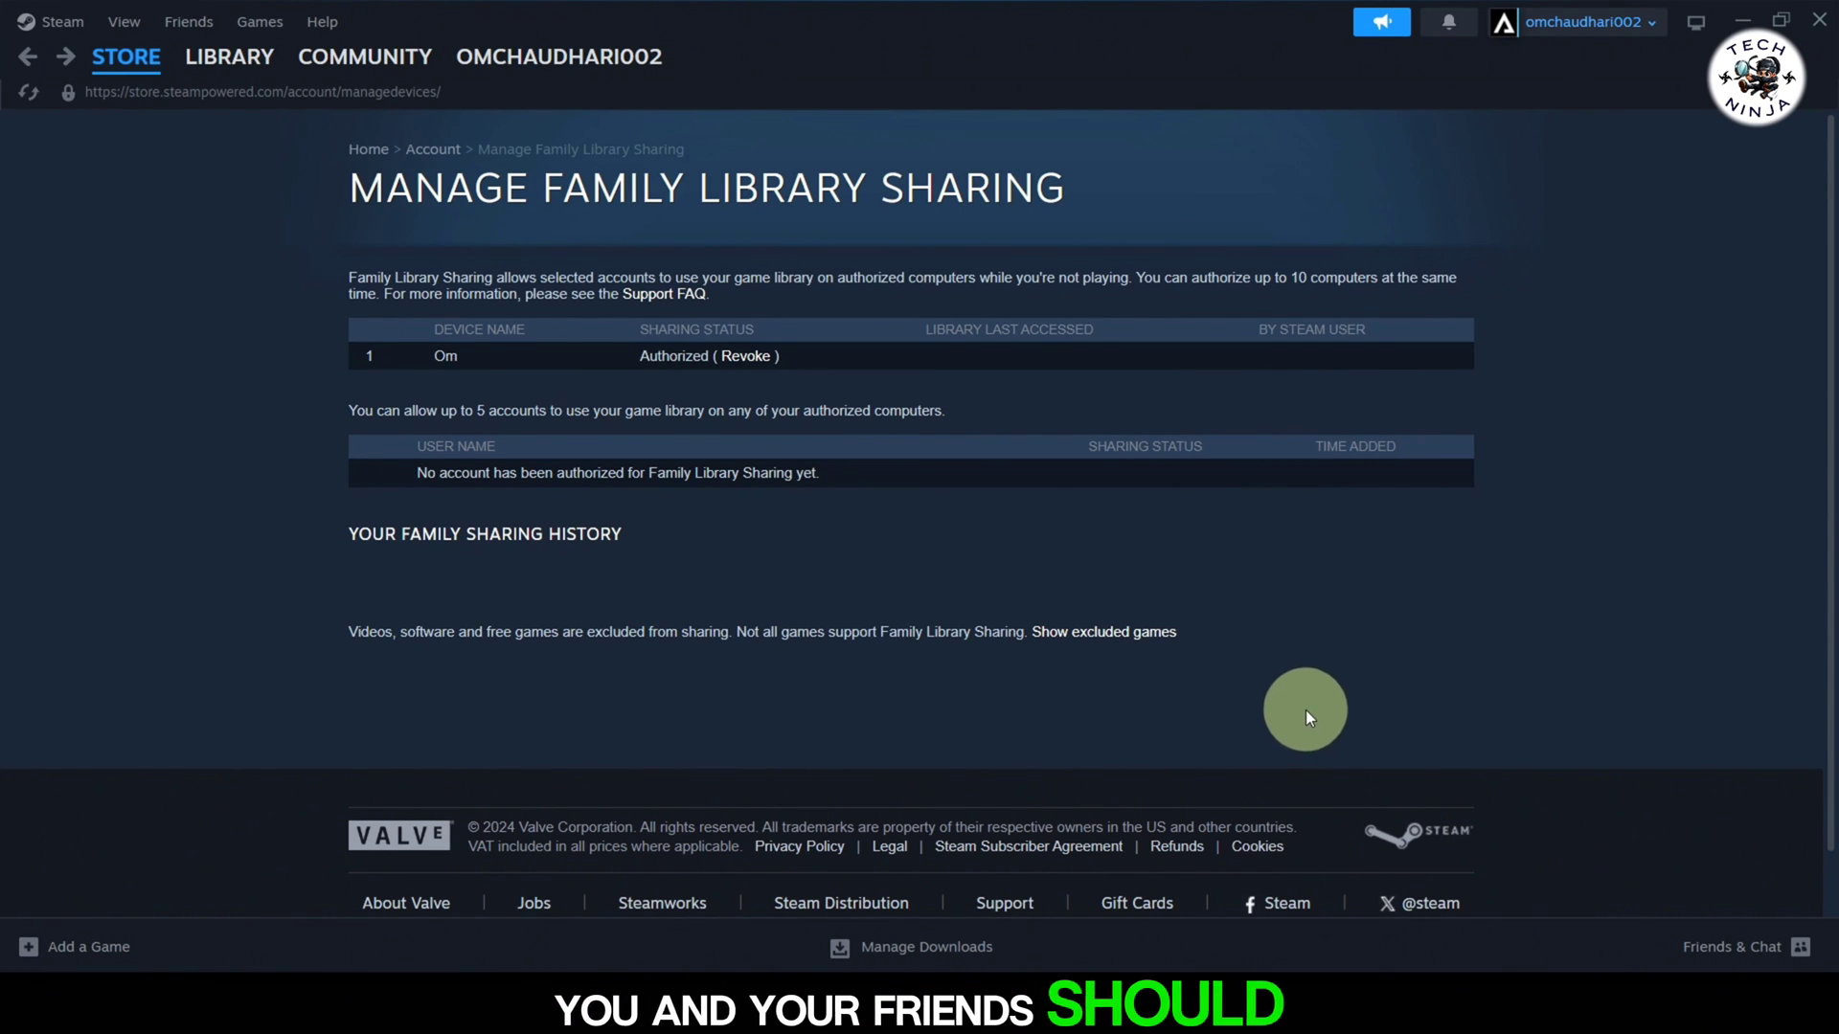